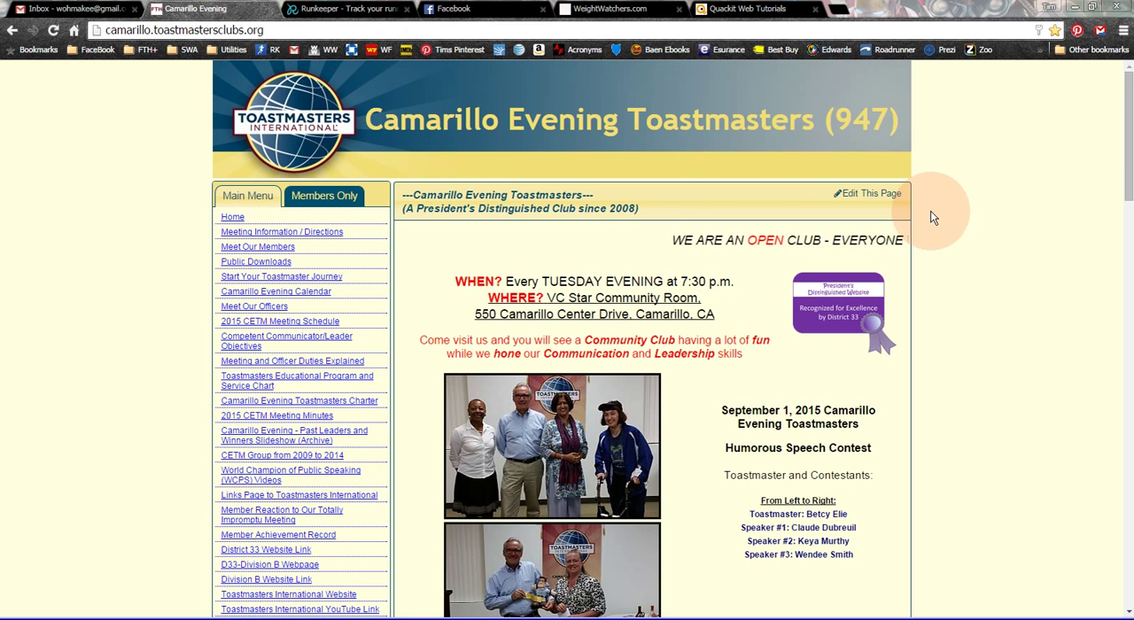
Switch from the club home page to the Quackit Web Tutorials site
click(748, 9)
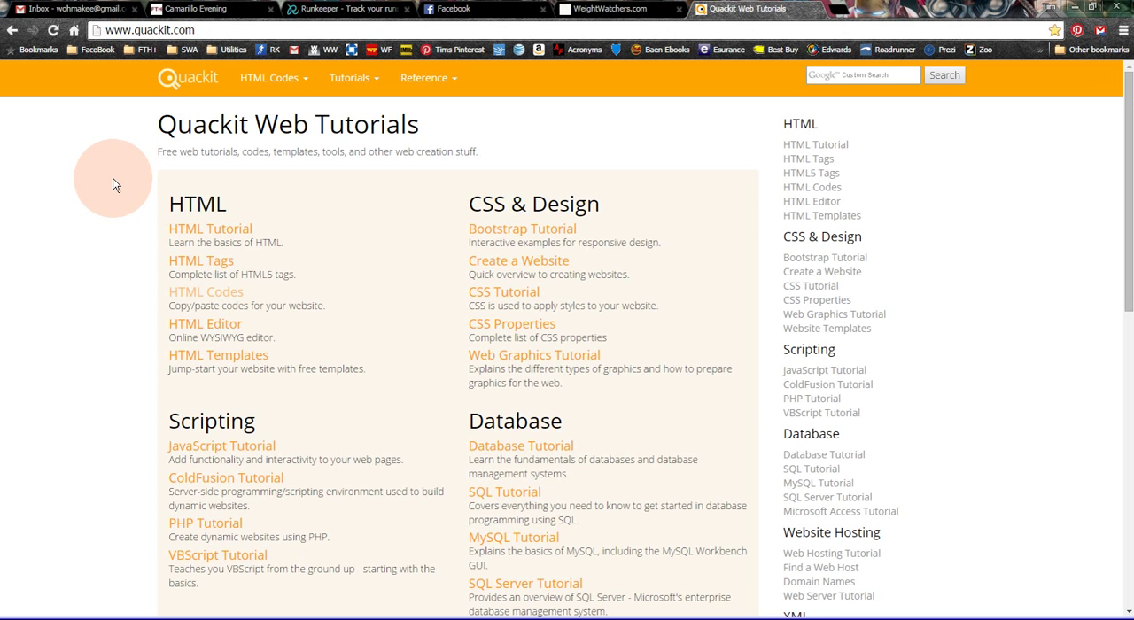
mouse_move(124, 234)
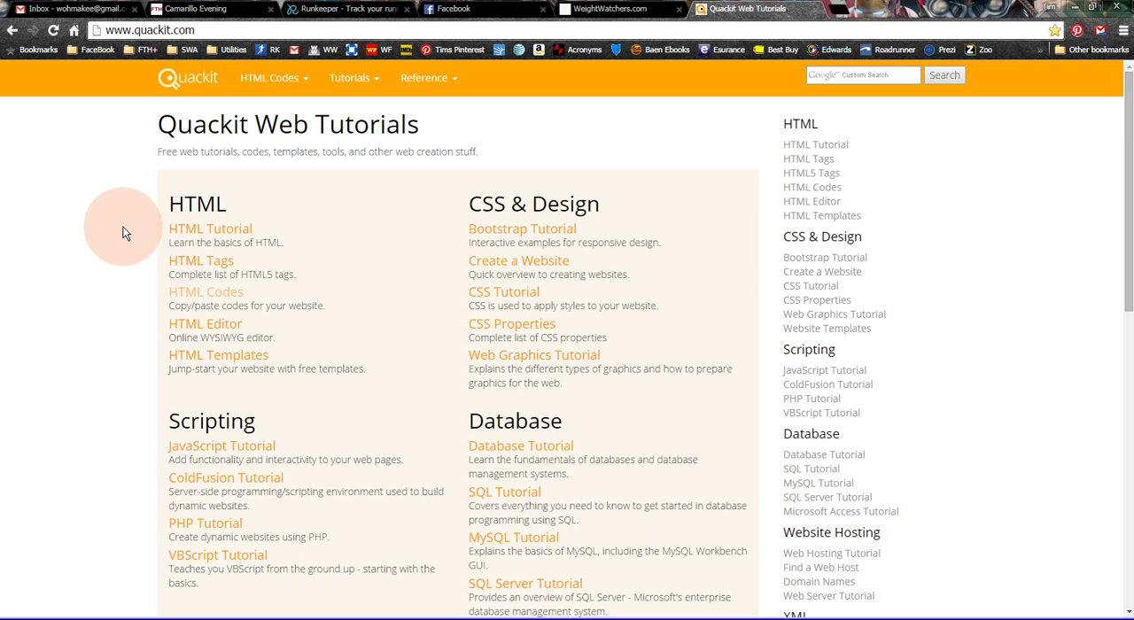
mouse_move(205, 292)
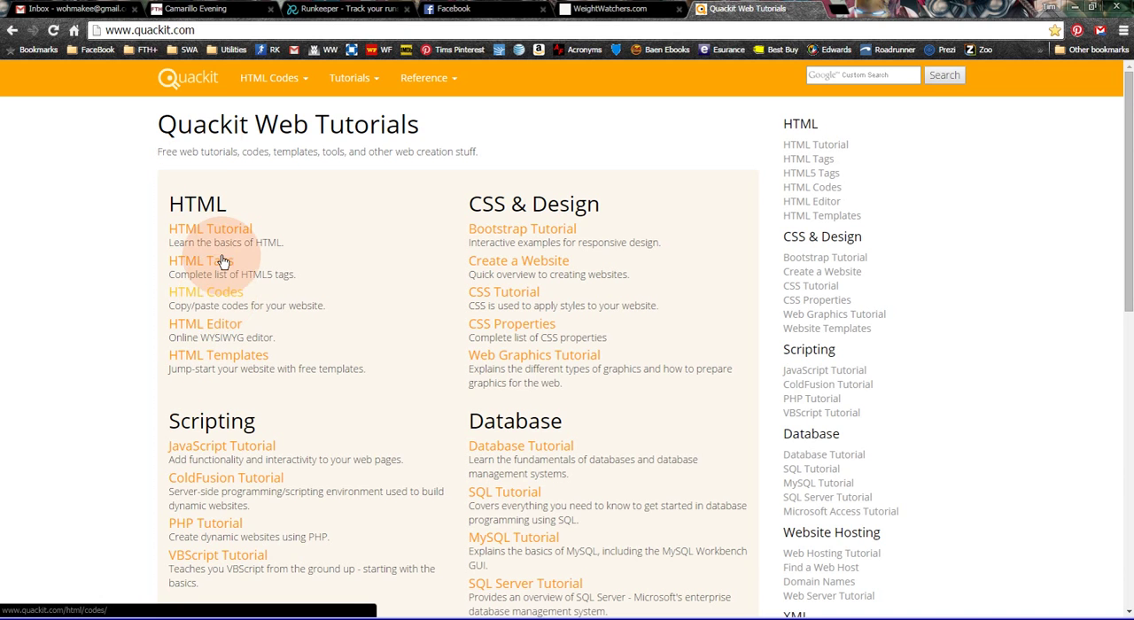
mouse_move(229, 298)
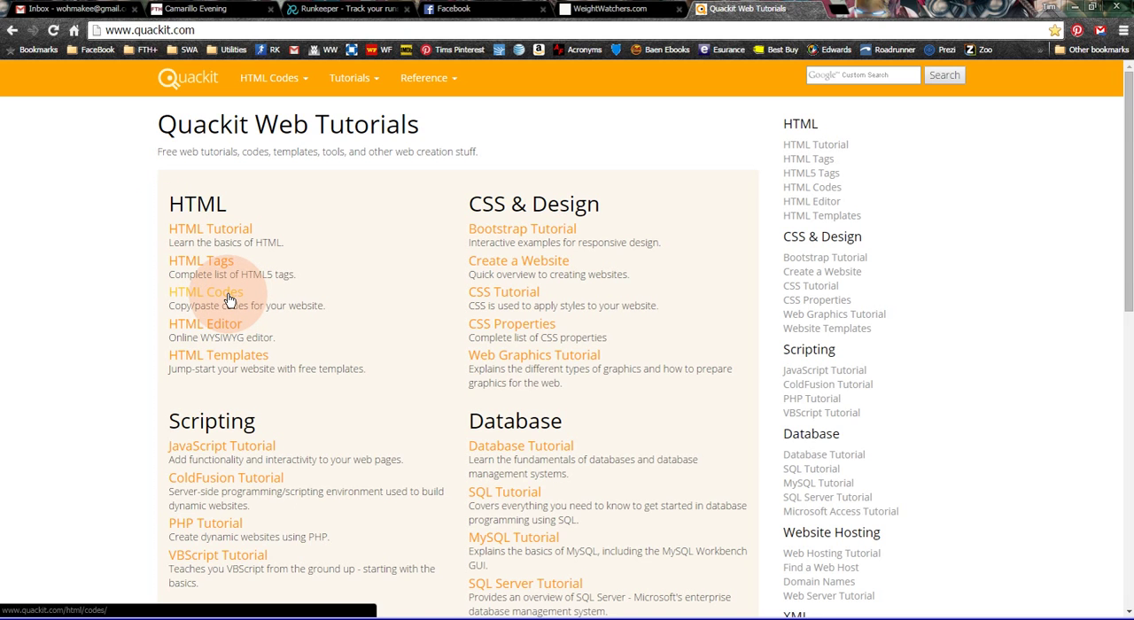
Go to Quackit's HTML Codes page and scroll down to the Marquees section
click(205, 291)
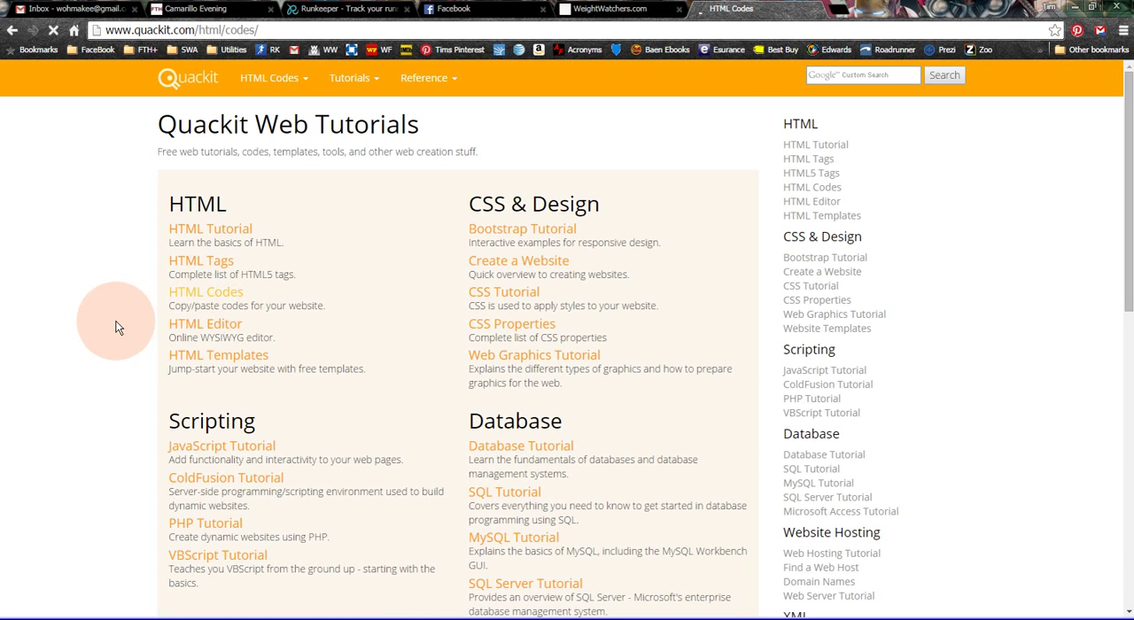
click(205, 290)
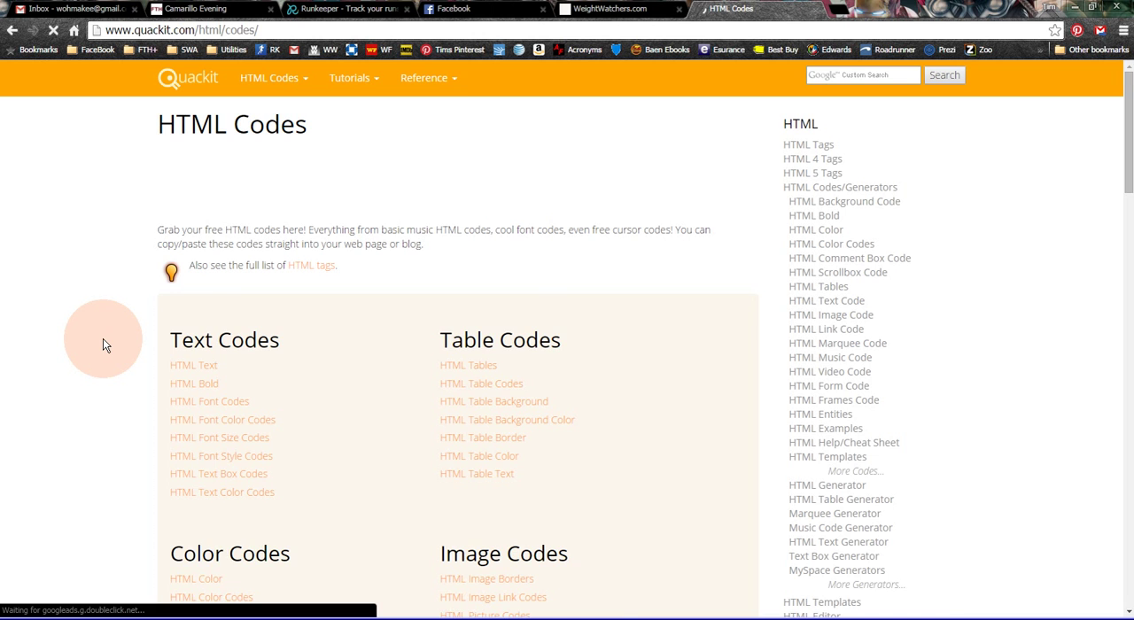
scroll(down, 3)
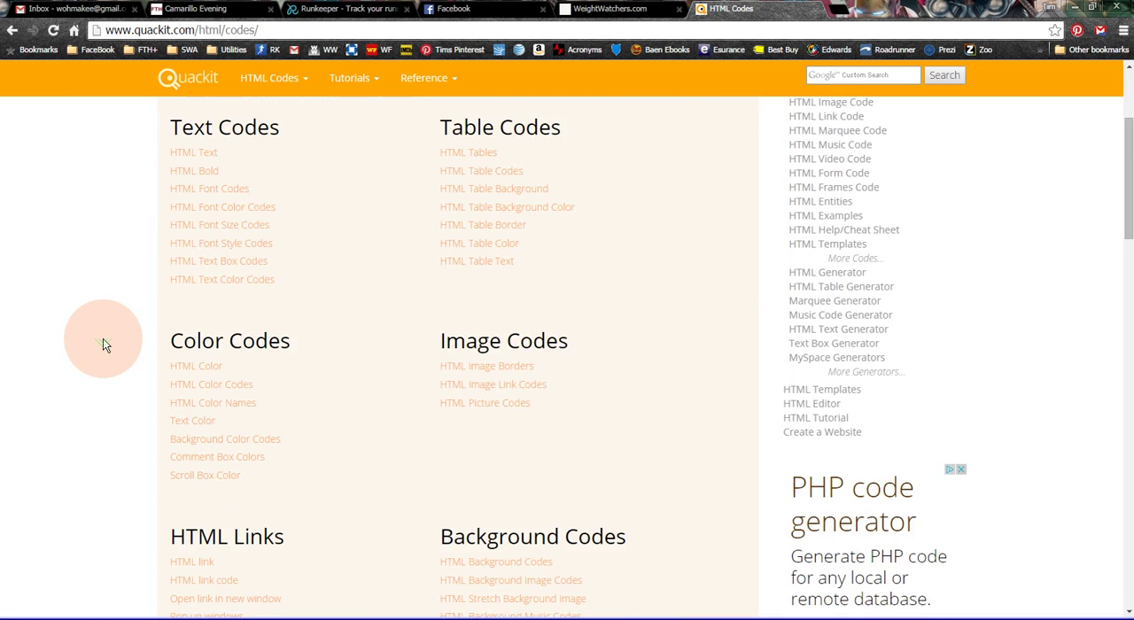
scroll(down, 3)
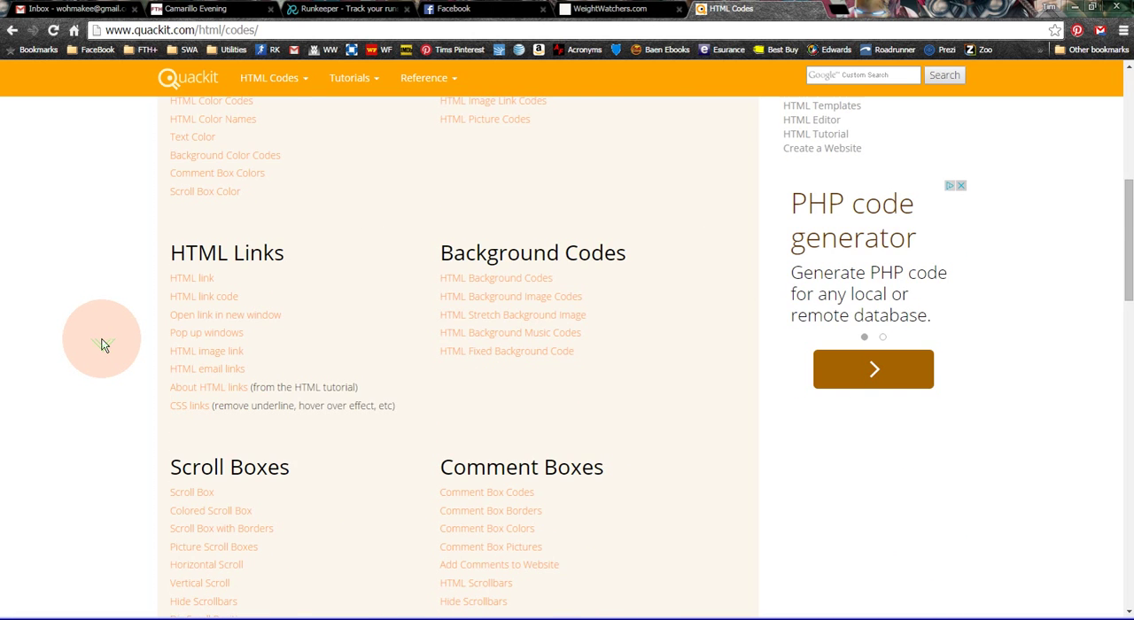
scroll(down, 3)
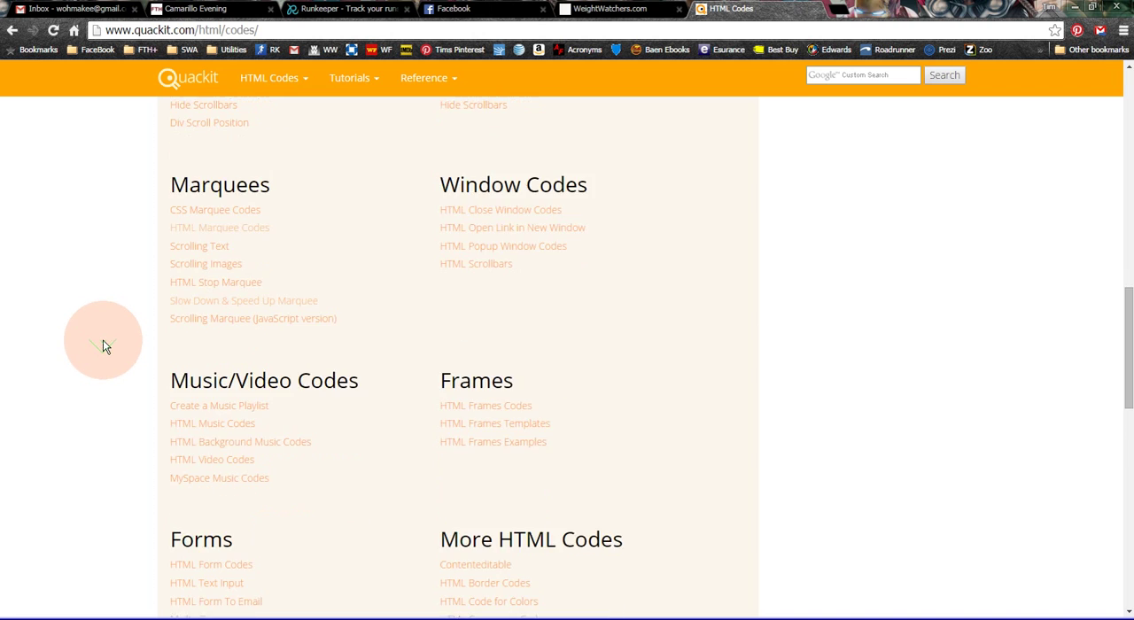
scroll(down, 3)
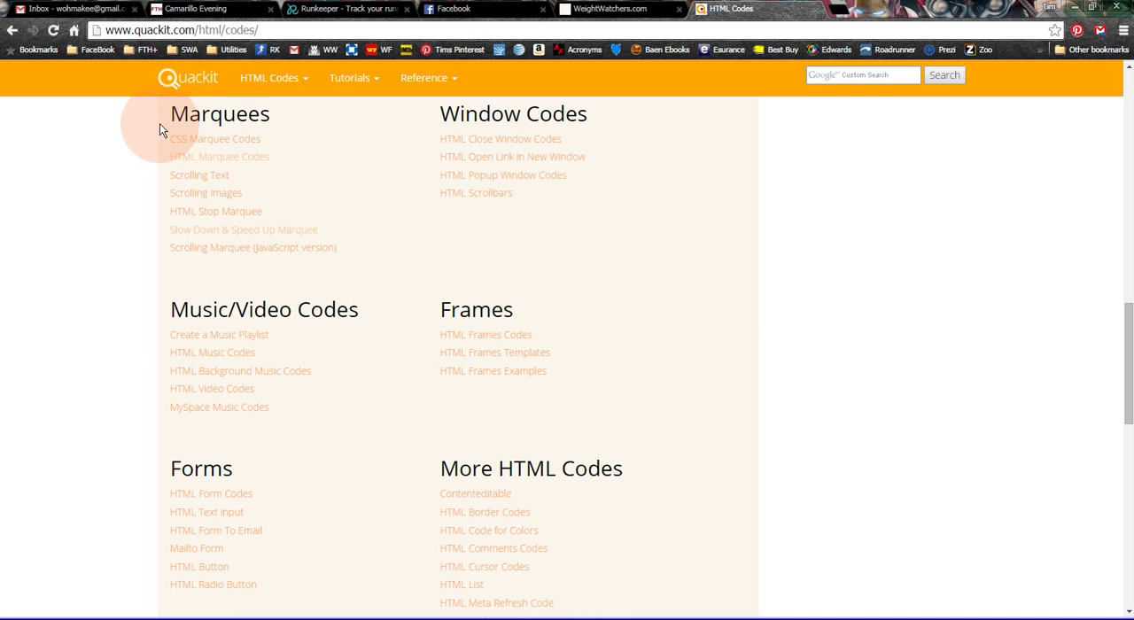
mouse_move(138, 186)
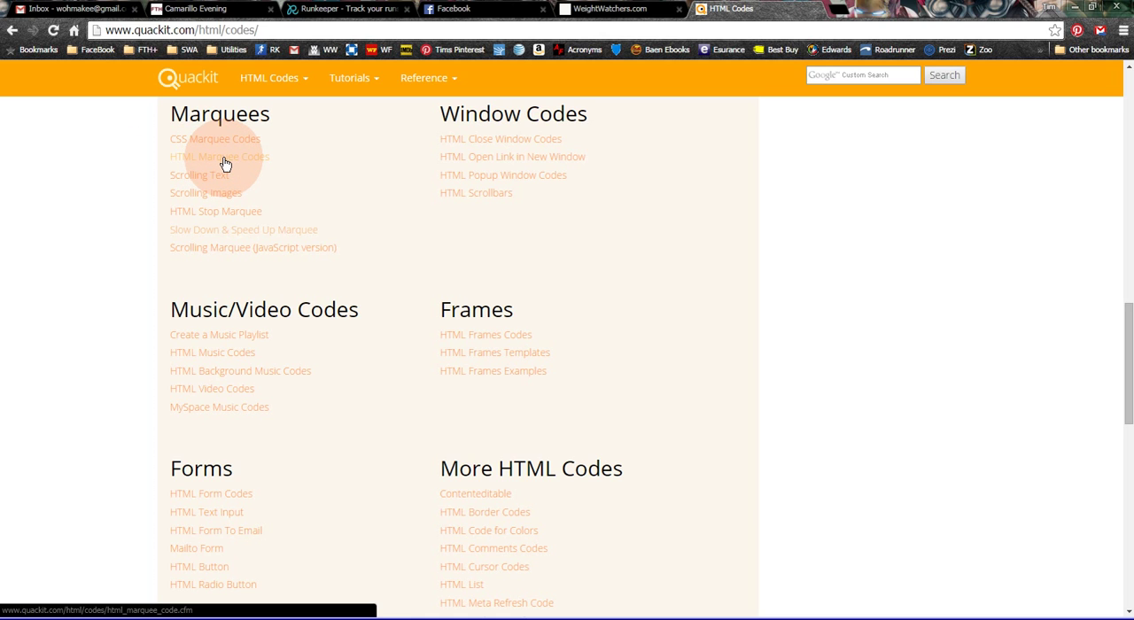
Browse the HTML Marquee Code page's scrolling, slide-in, bouncing and speed examples
click(220, 155)
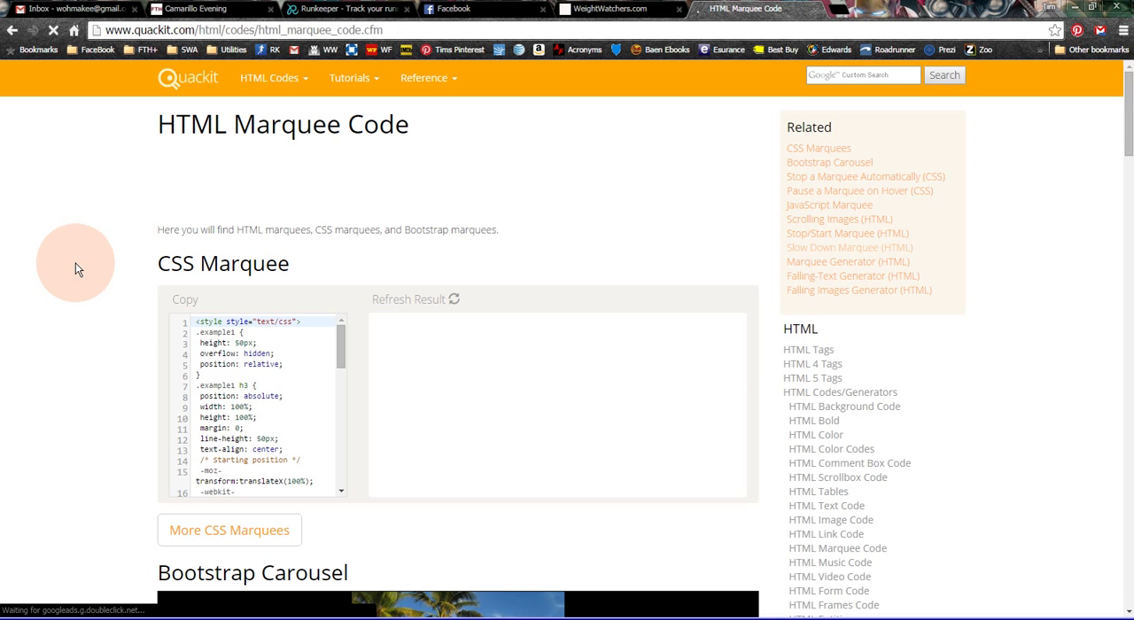
scroll(down, 3)
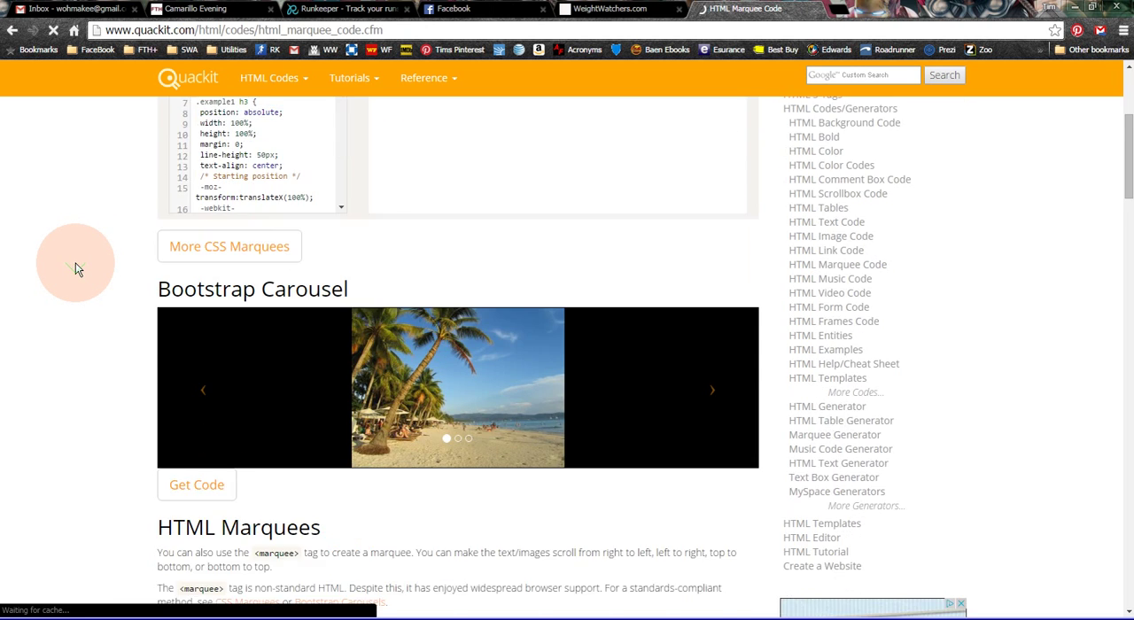
scroll(down, 3)
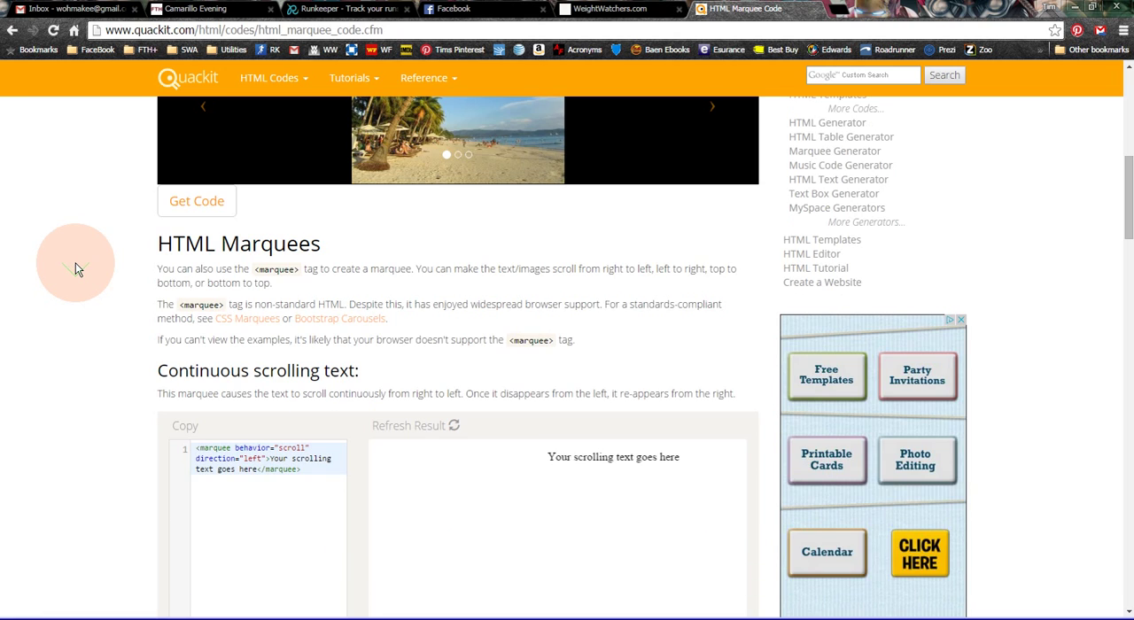
scroll(down, 3)
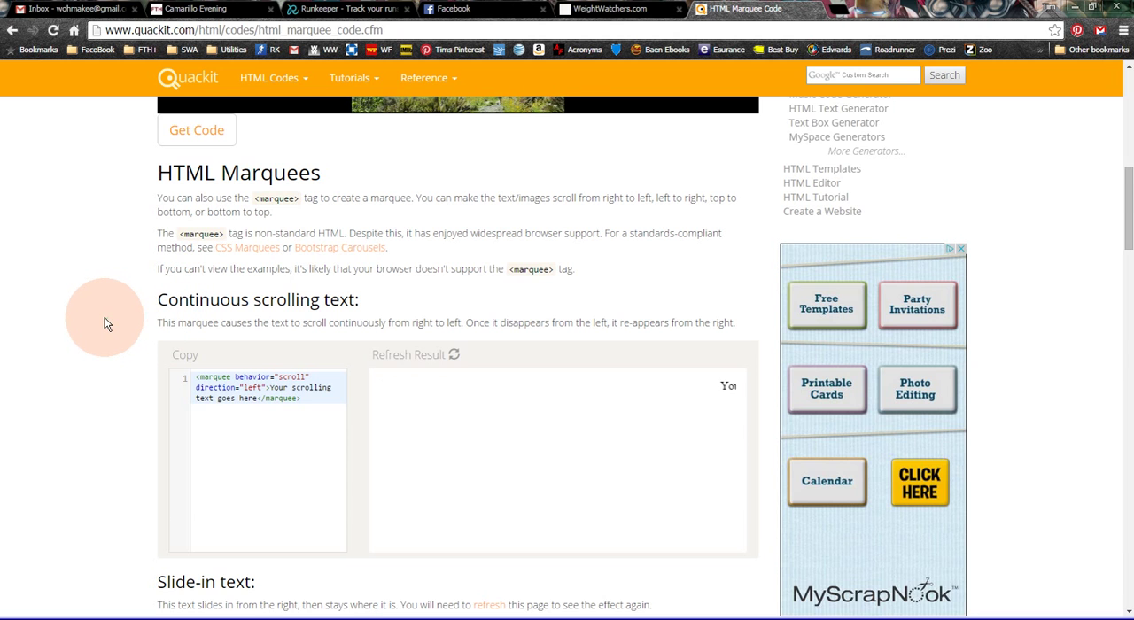
scroll(down, 3)
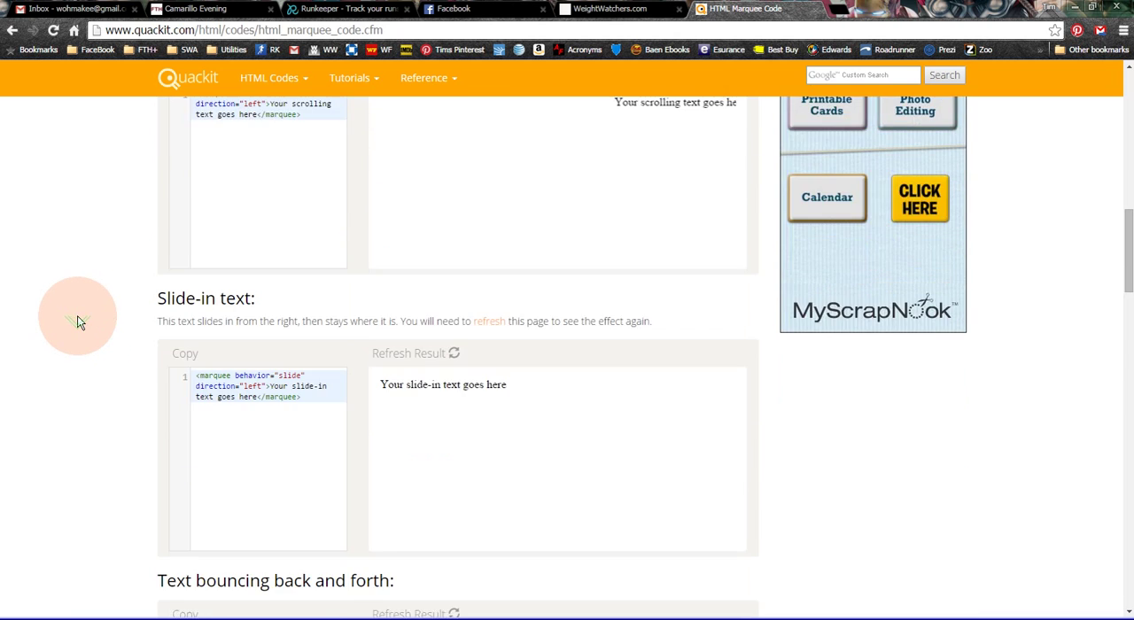
scroll(down, 3)
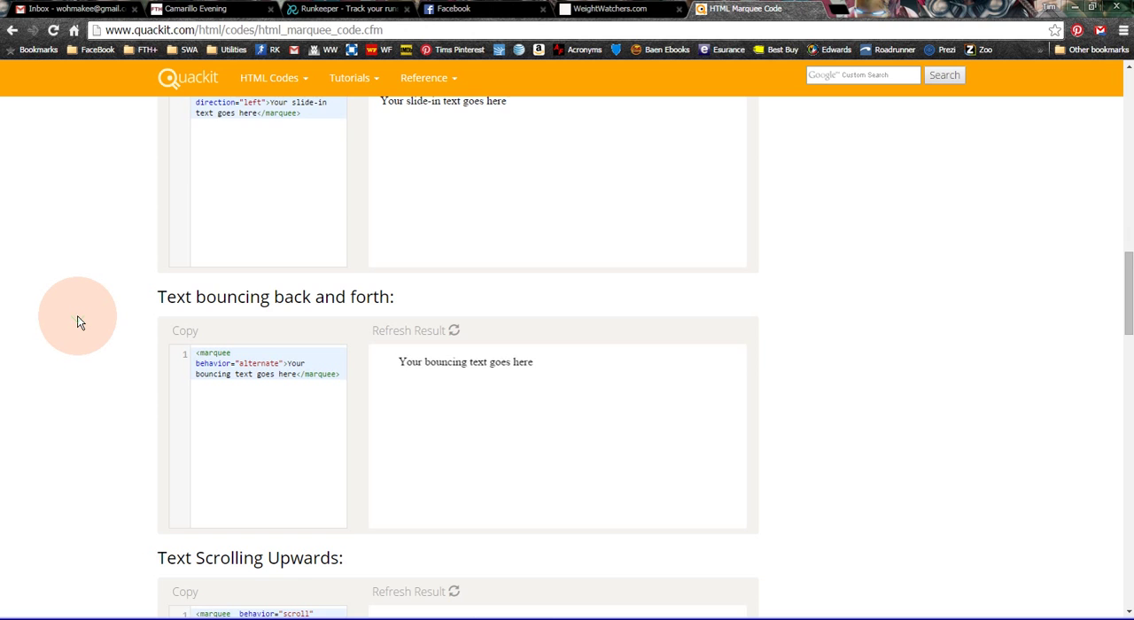
scroll(down, 3)
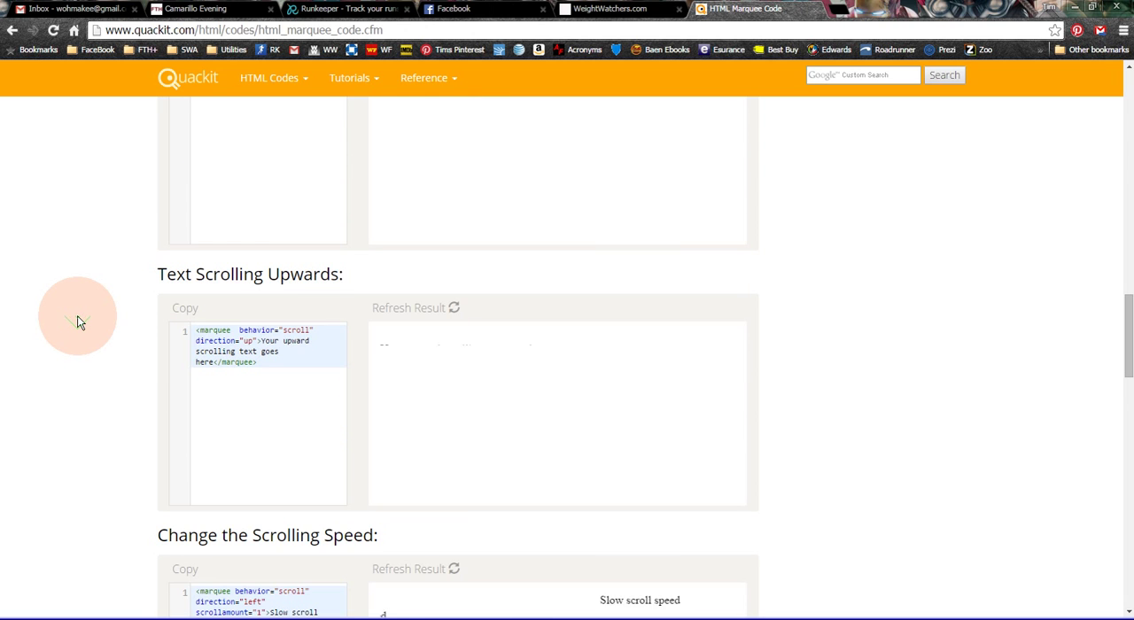
scroll(down, 3)
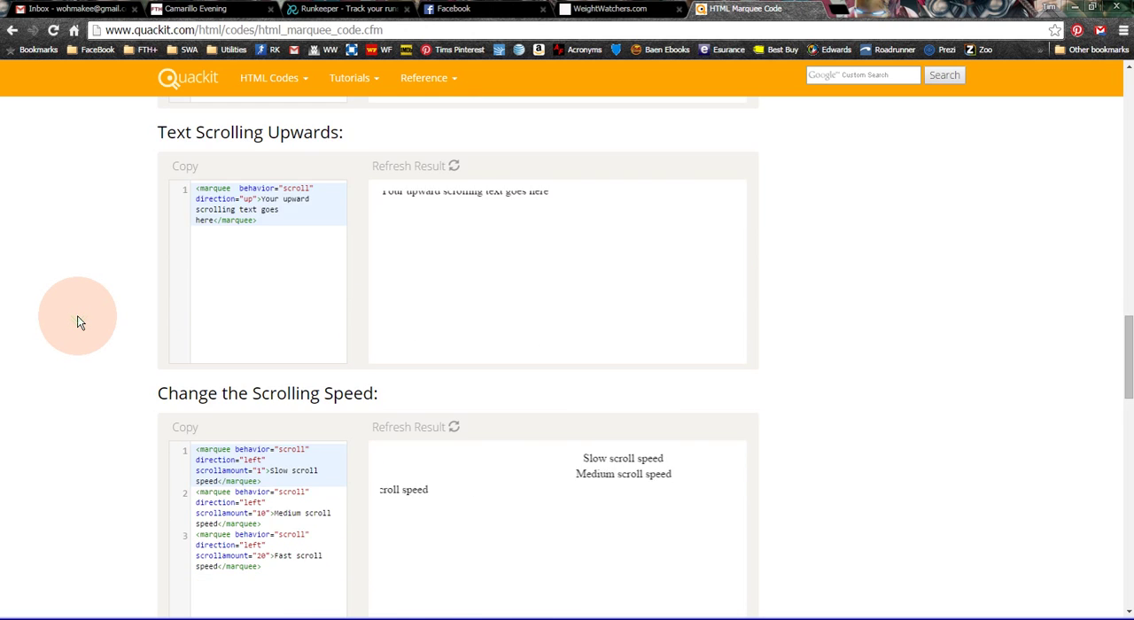
scroll(down, 3)
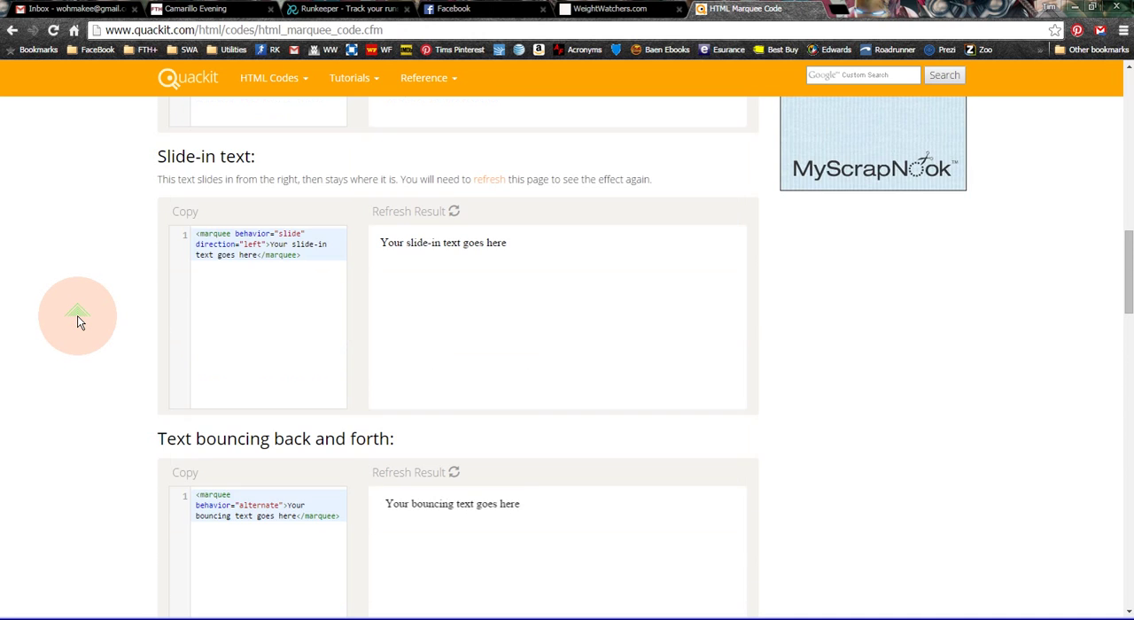
scroll(up, 3)
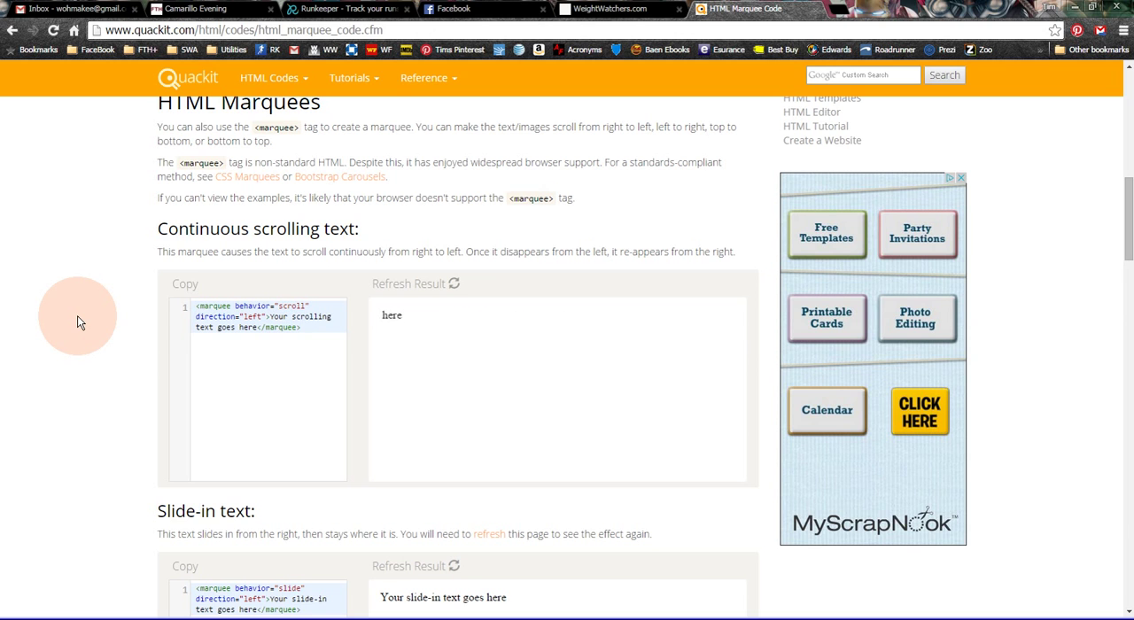
mouse_move(294, 248)
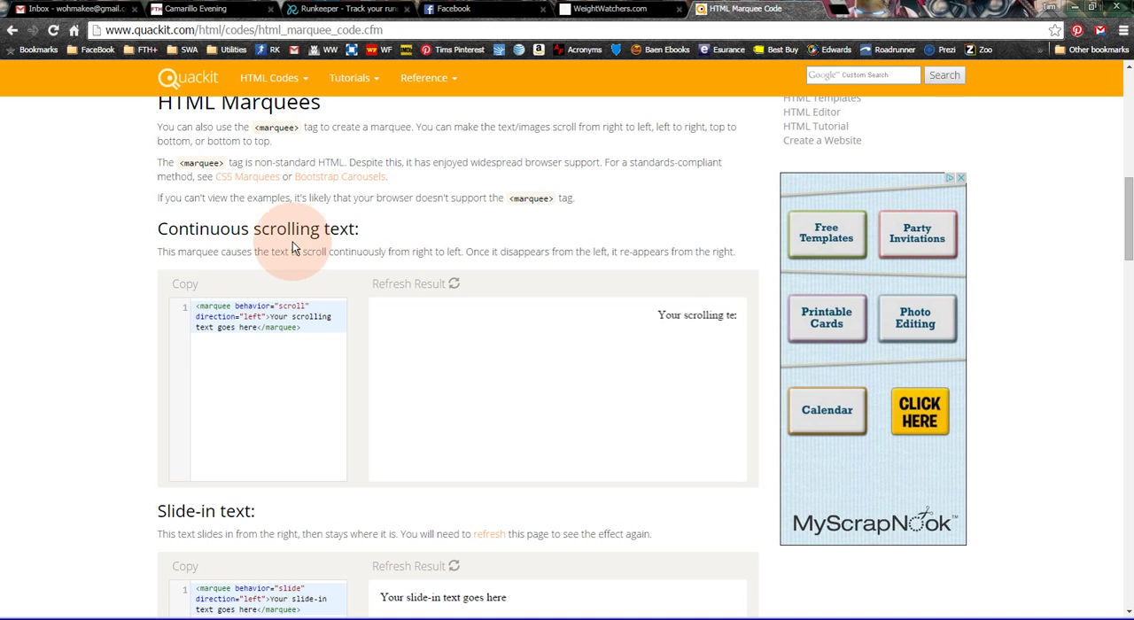
mouse_move(103, 317)
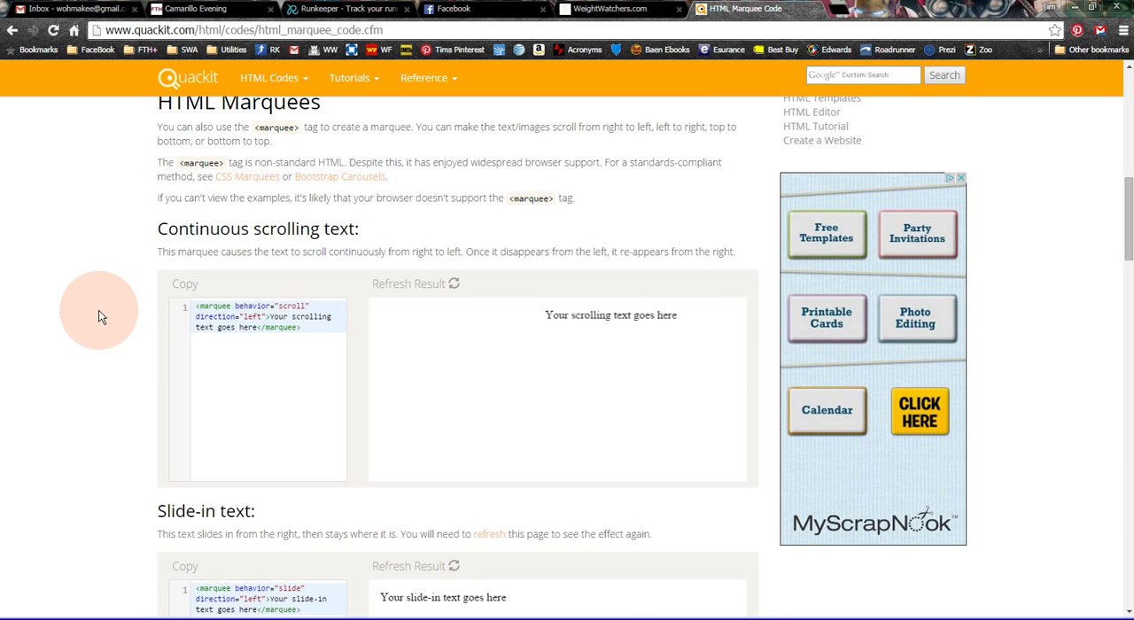
scroll(down, 3)
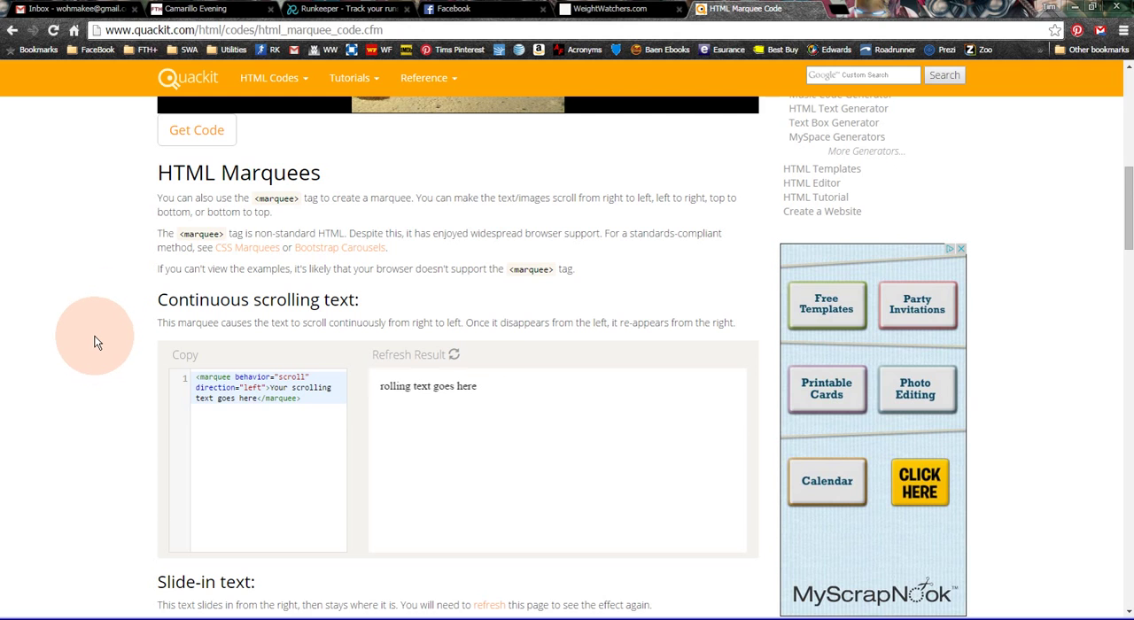
mouse_move(108, 193)
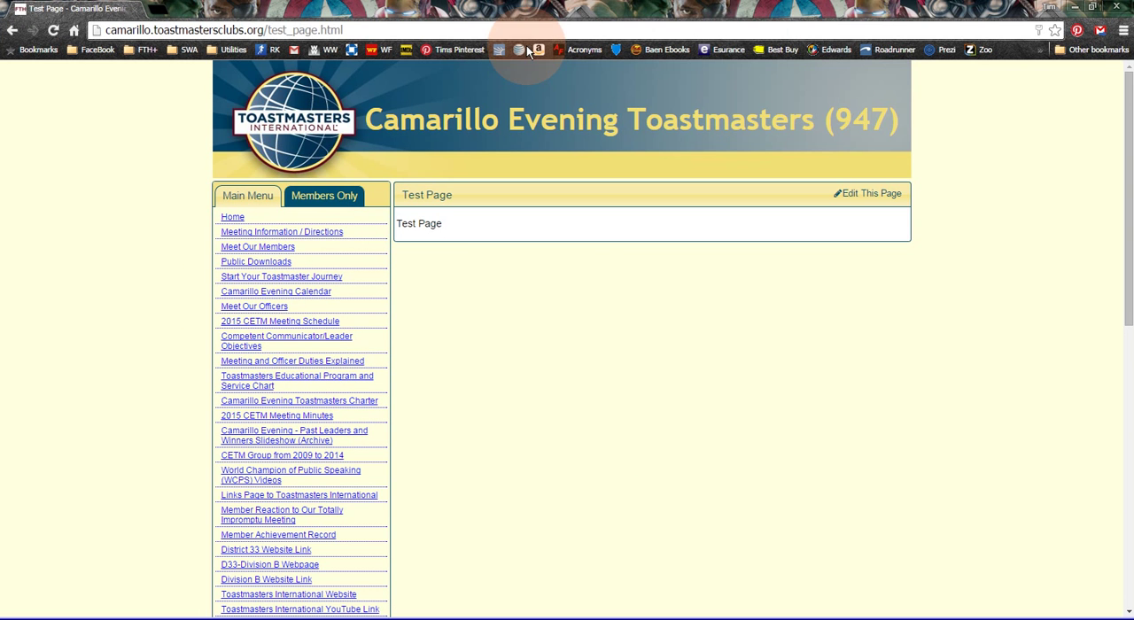
mouse_move(652, 300)
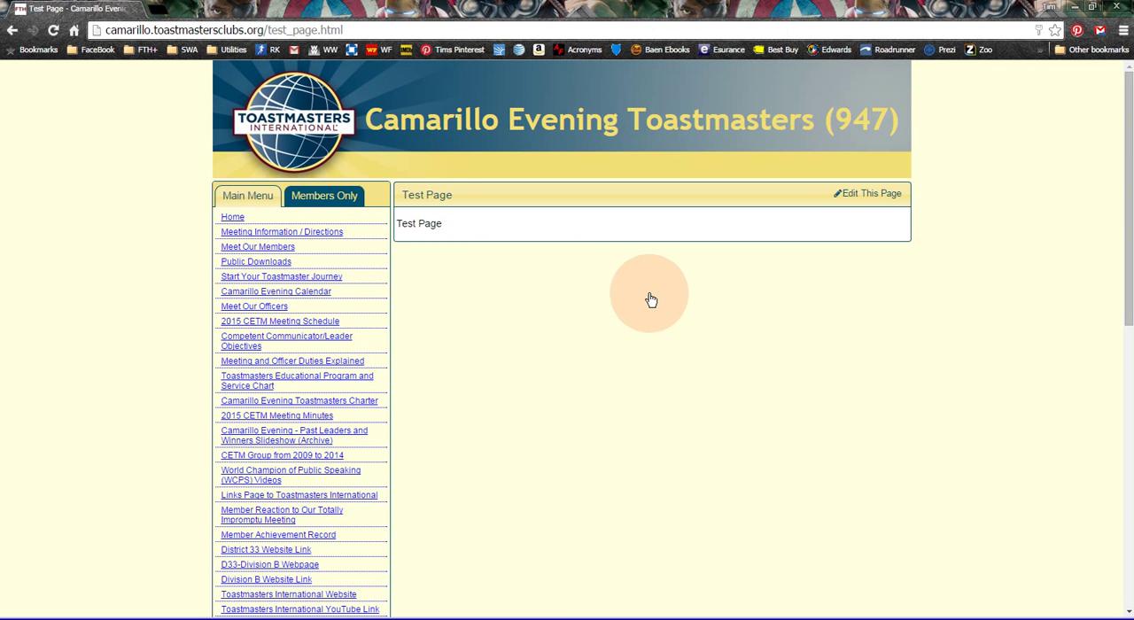
mouse_move(882, 243)
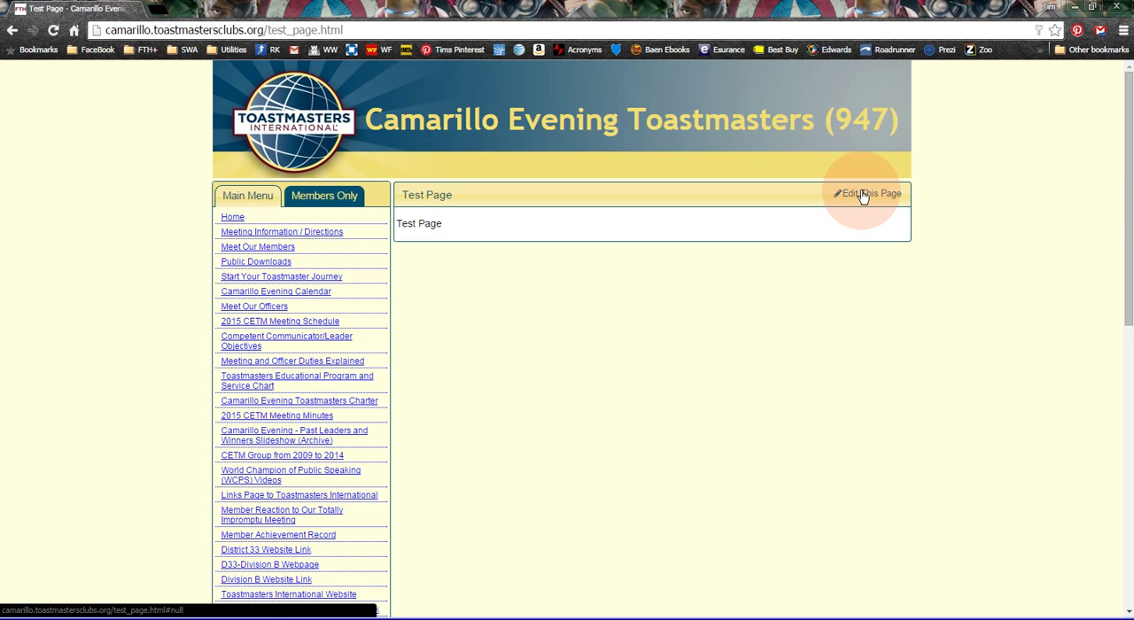
Begin editing the club's Test Page via Edit This Page
click(867, 193)
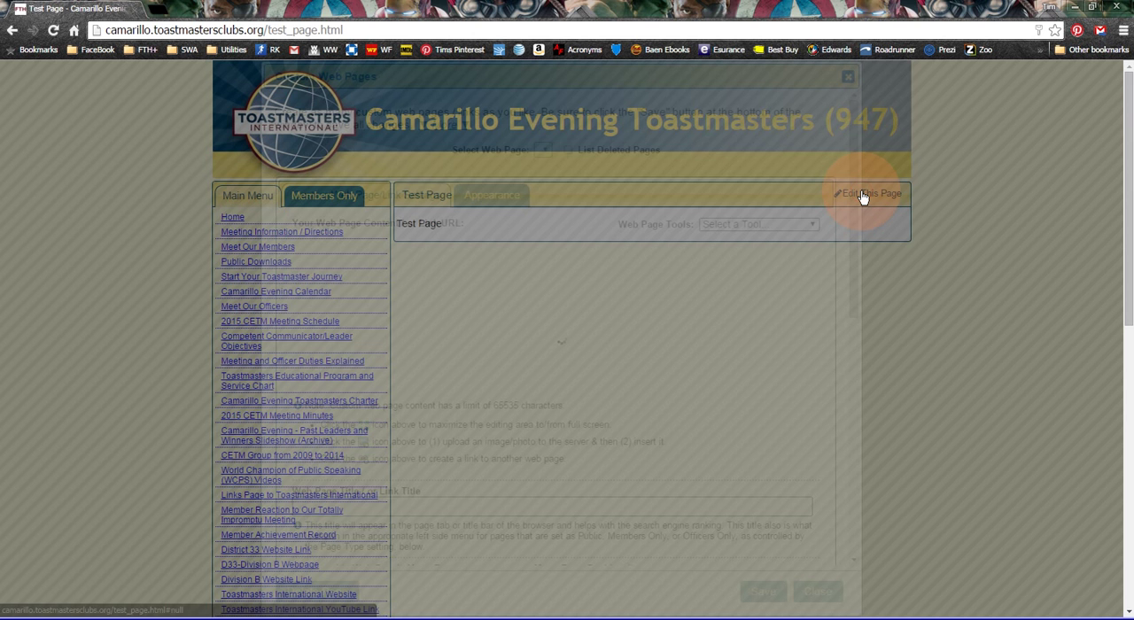
Load the Custom Web Pages editor and switch the Test Page content to HTML source view
click(869, 193)
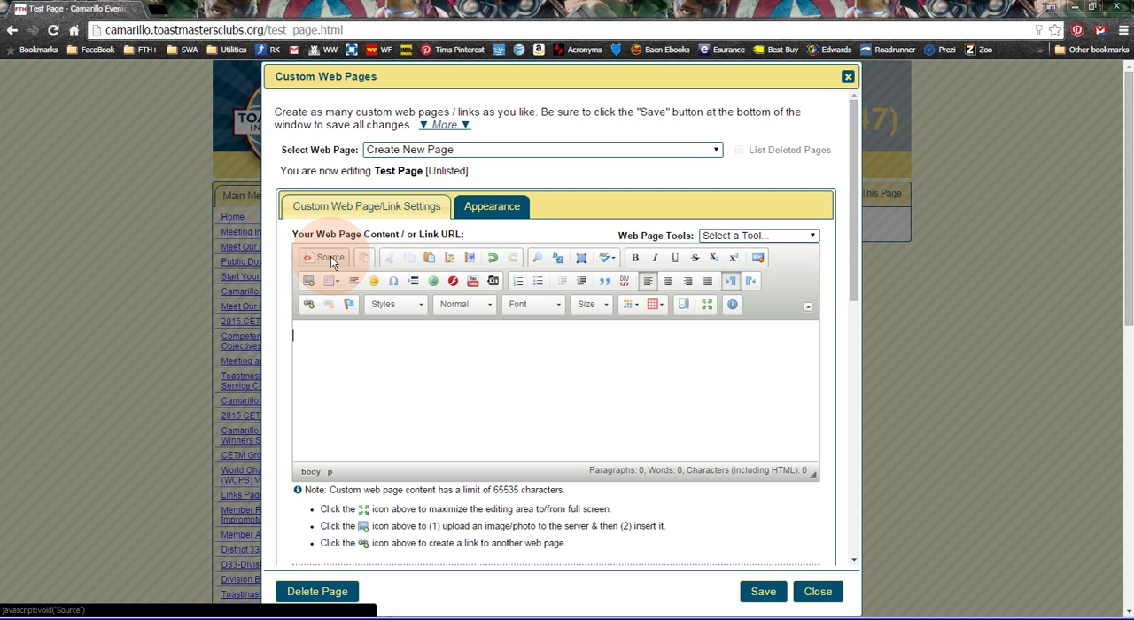
click(324, 258)
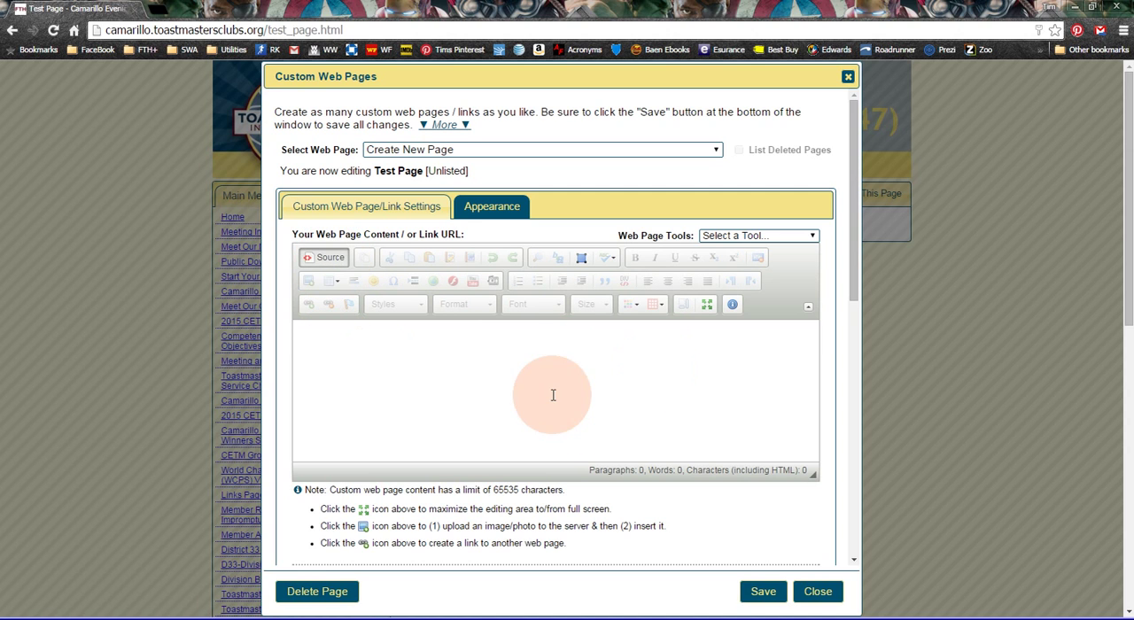
mouse_move(1091, 313)
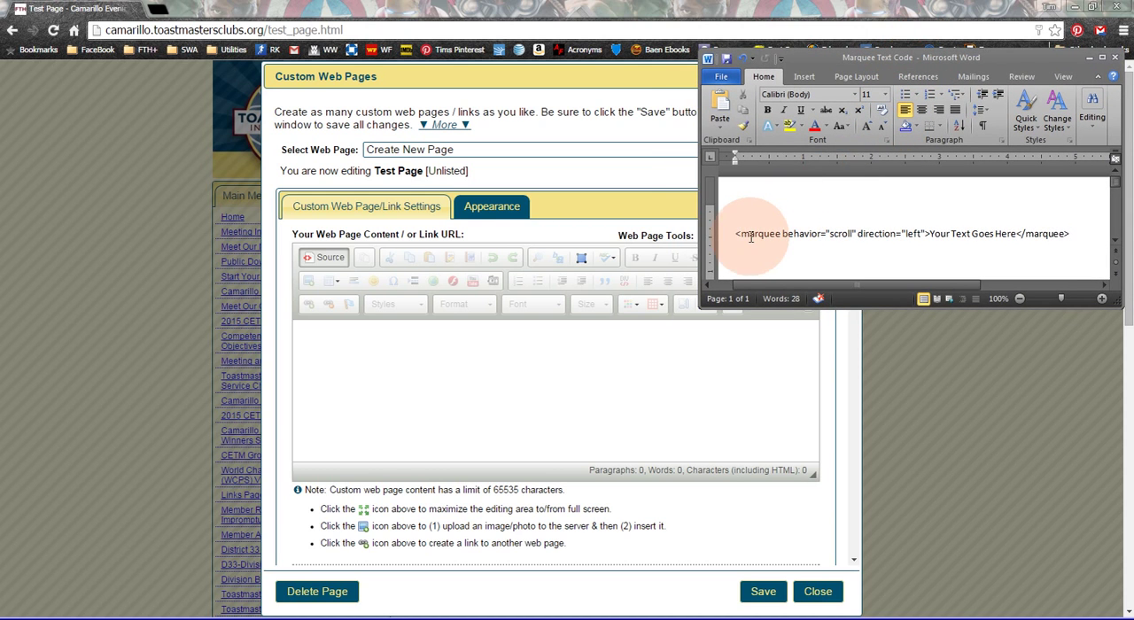
mouse_move(1079, 234)
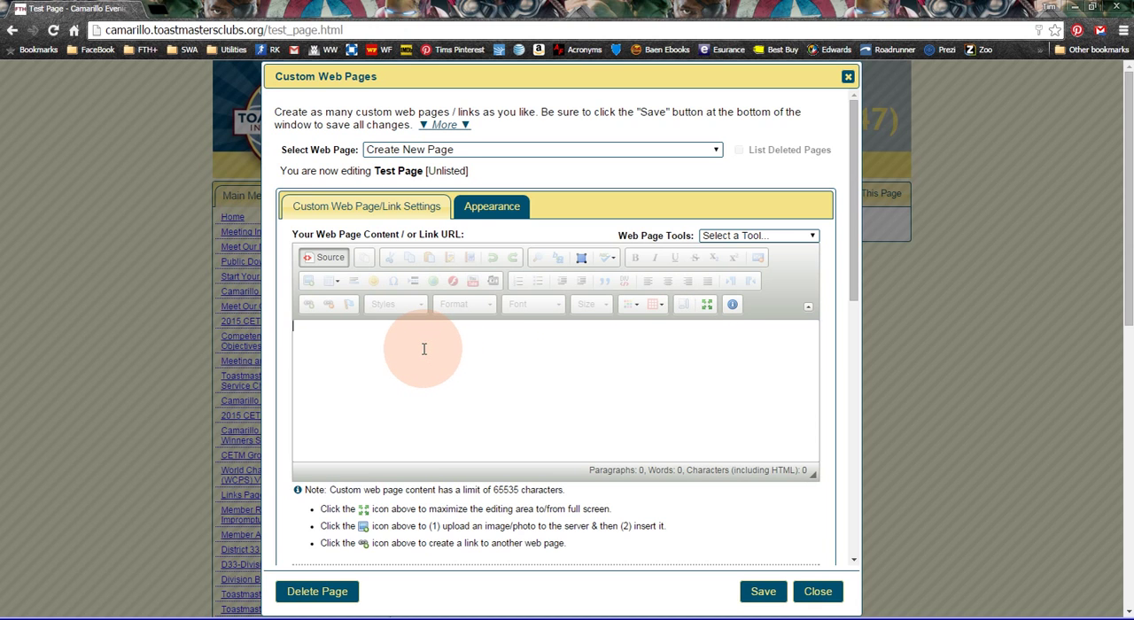
Enter the <marquee behavior="scroll" direction="left">Your Text Goes Here</marquee> code into the page source
text(<marquee behavior="scroll" direction="left">Your Text Goes Here</marquee>)
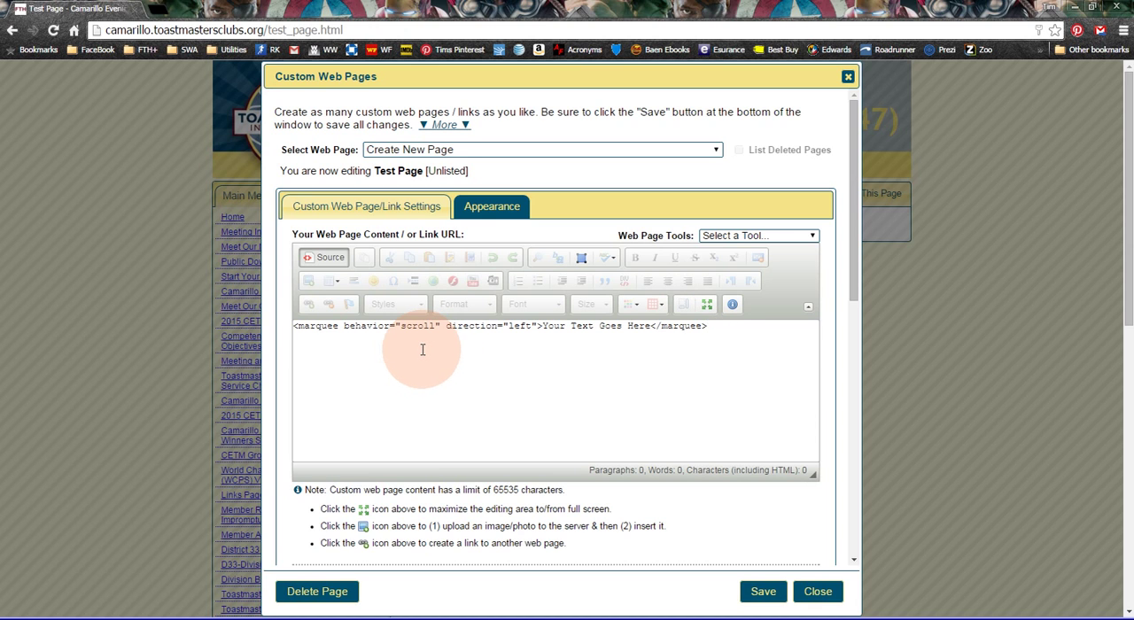
mouse_move(415, 384)
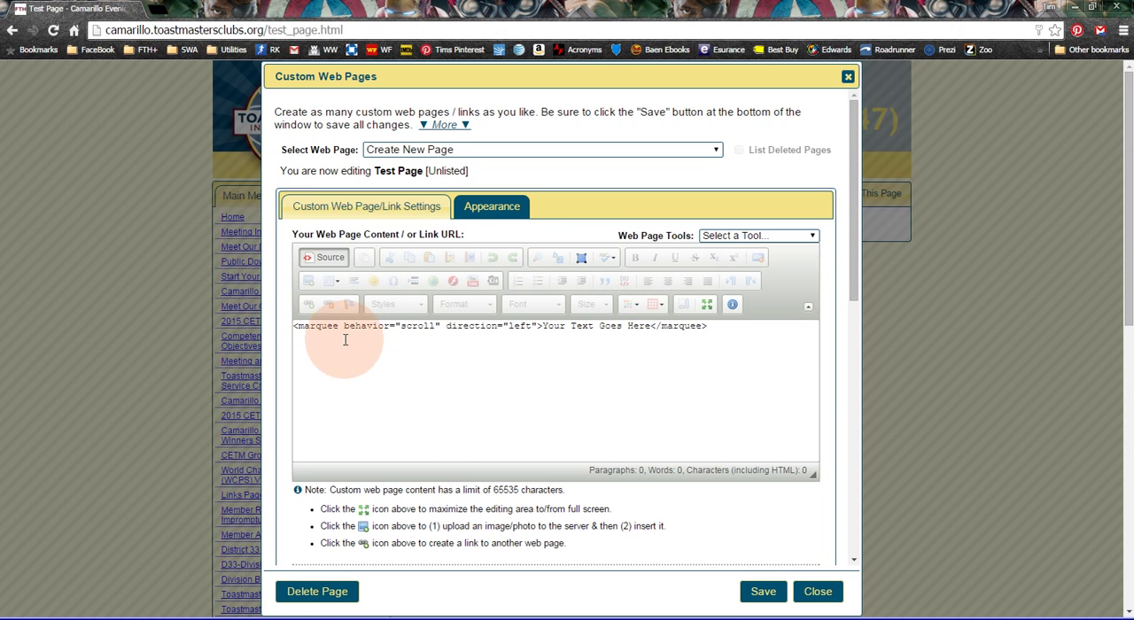
mouse_move(530, 397)
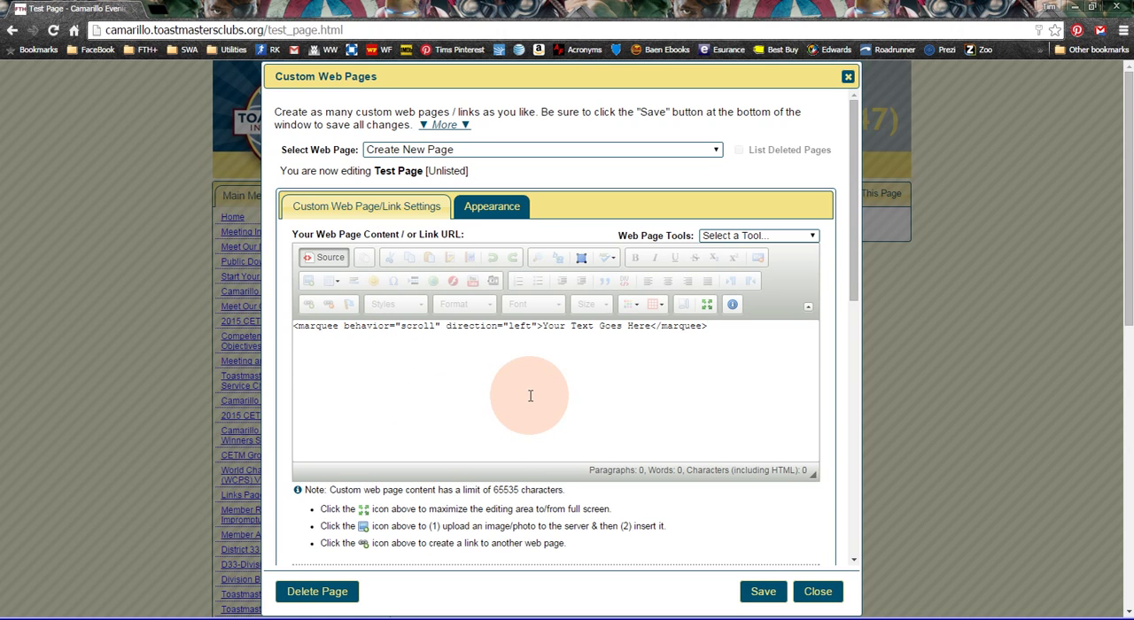
mouse_move(337, 361)
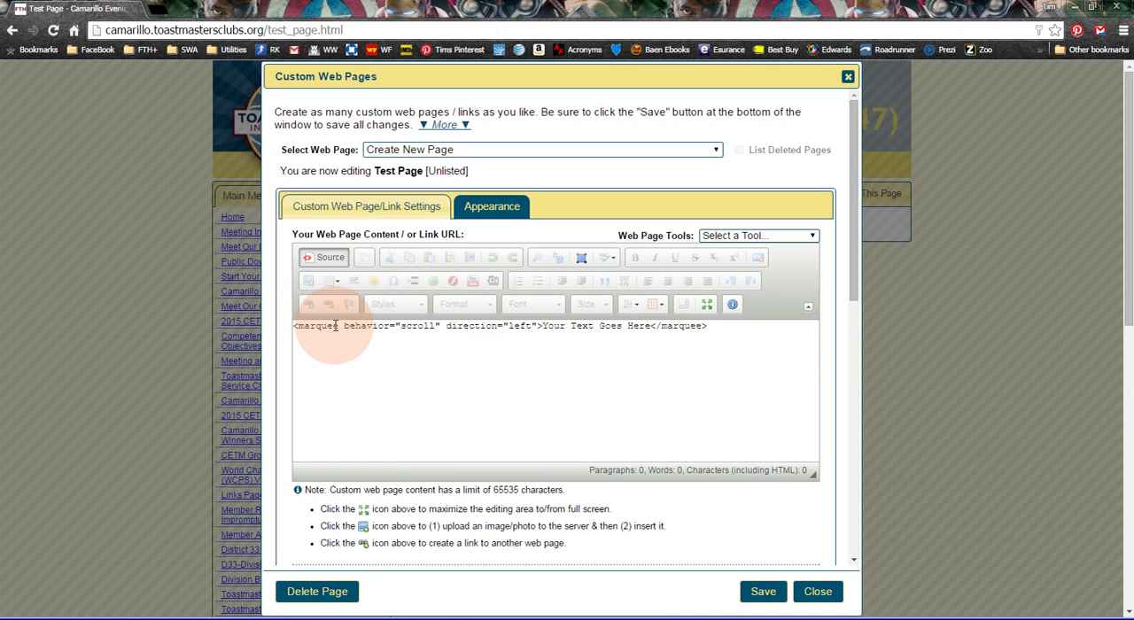
mouse_move(663, 326)
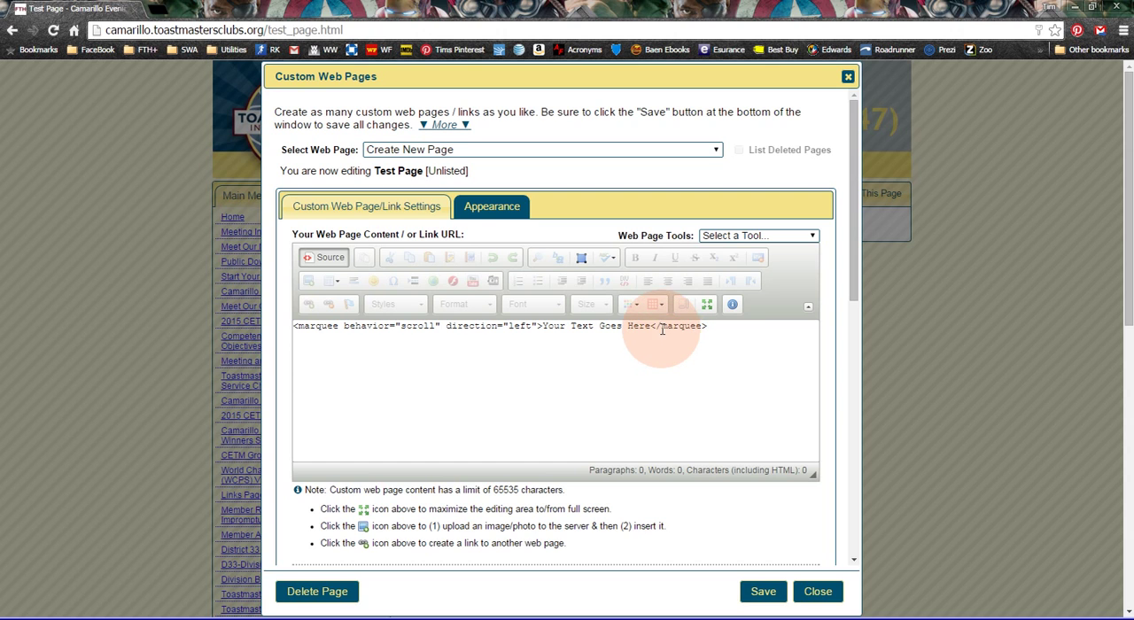
click(707, 326)
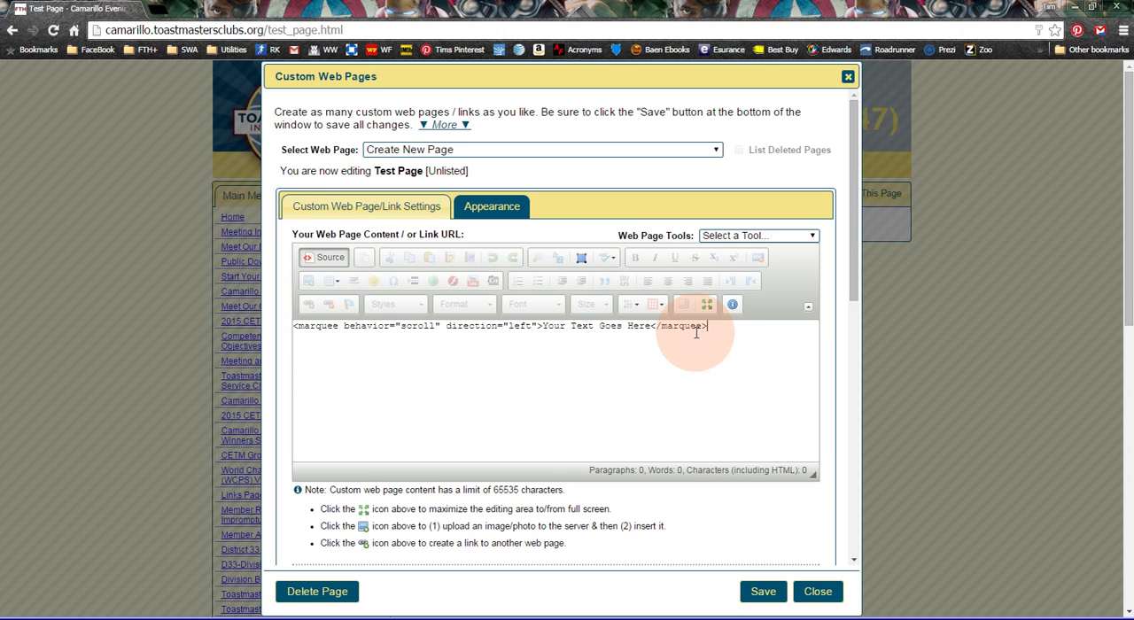
mouse_move(415, 361)
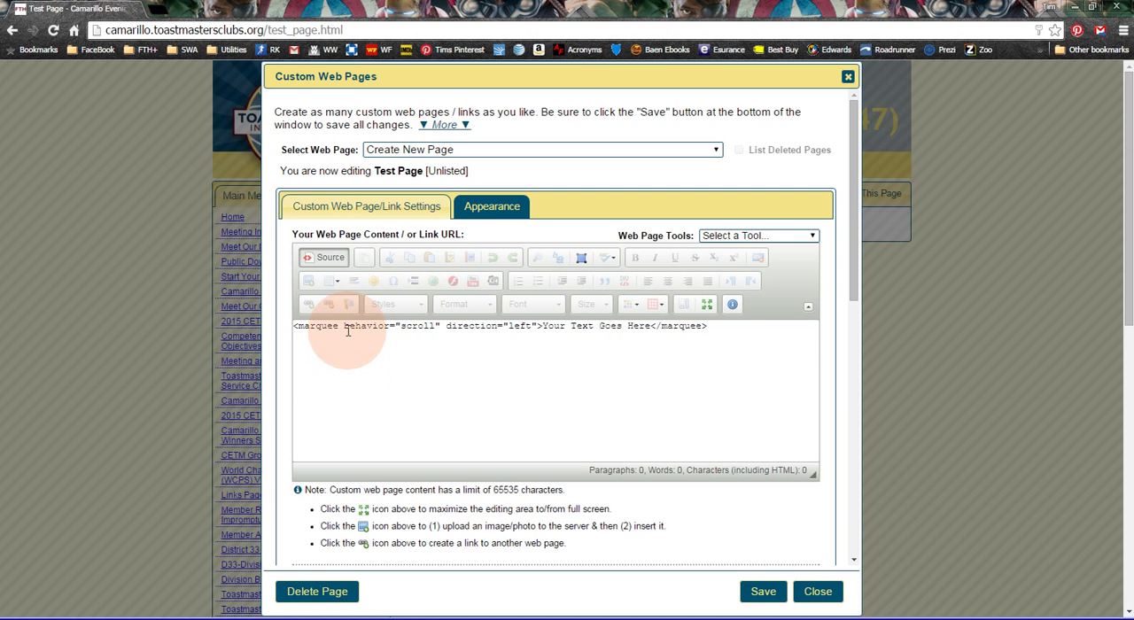
click(326, 257)
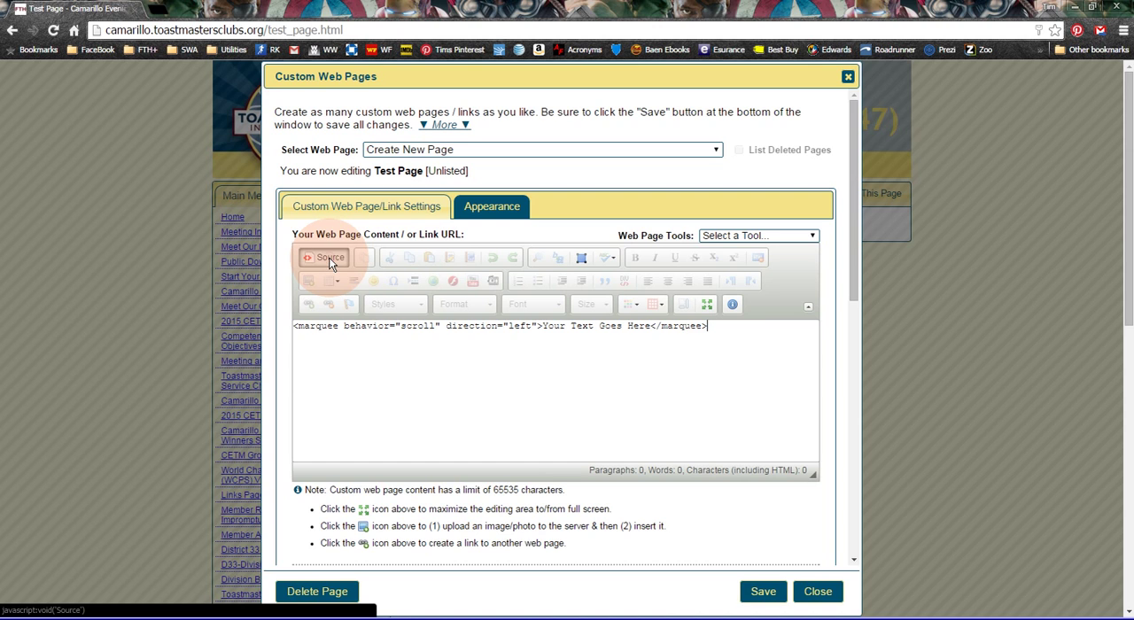
Toggle Source to check the rendered 'Your Text Goes Here' text and its HTML, ending in visual mode
click(324, 257)
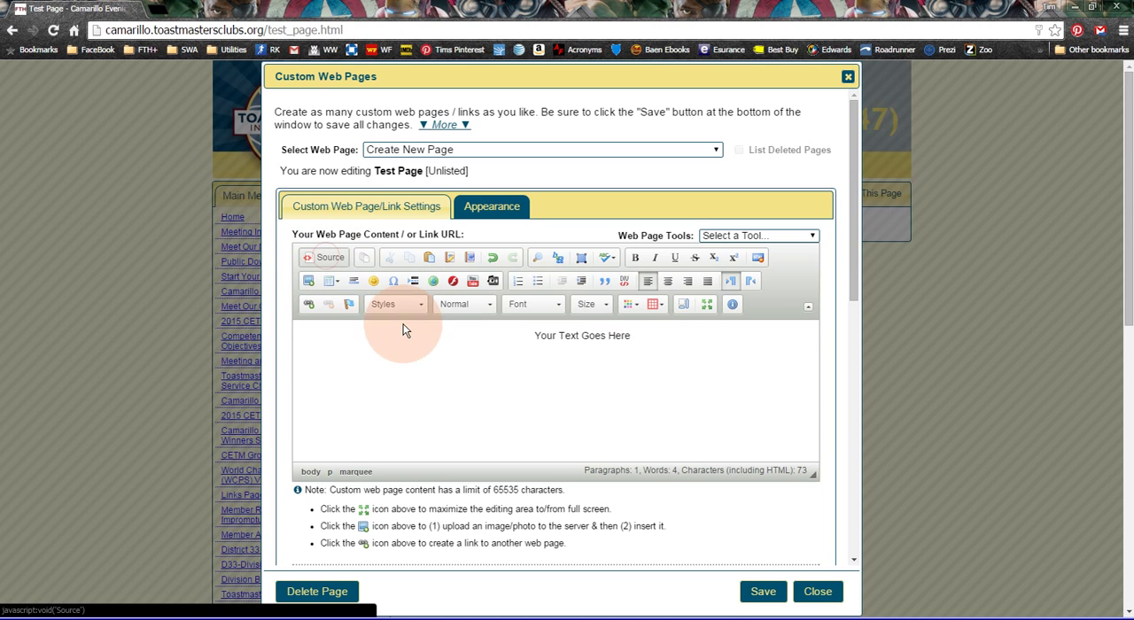
click(324, 257)
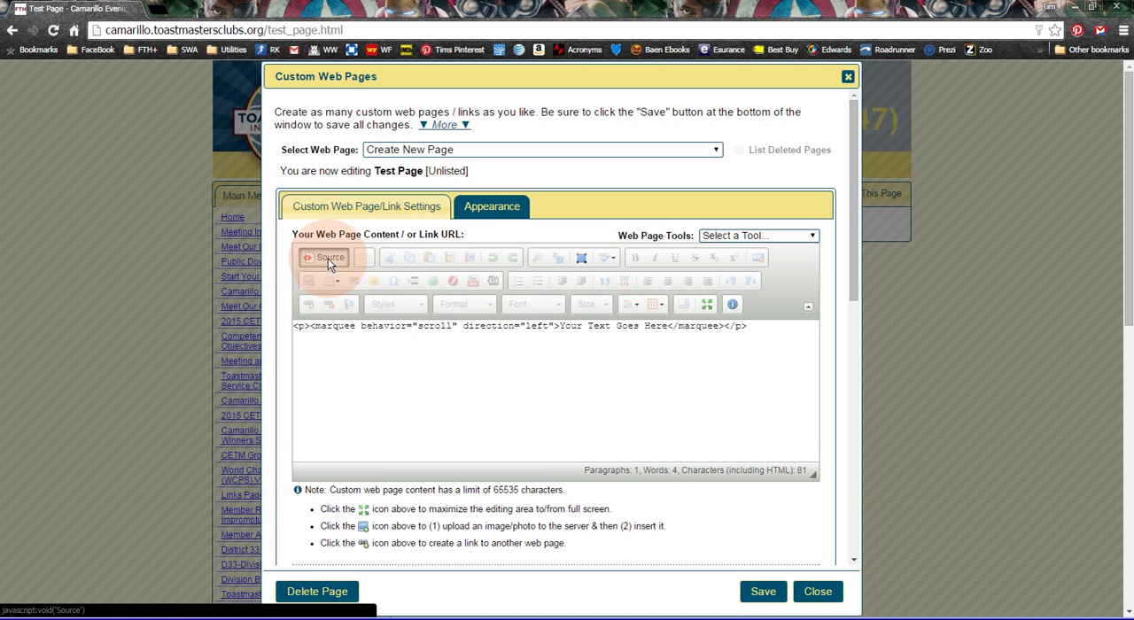
click(330, 257)
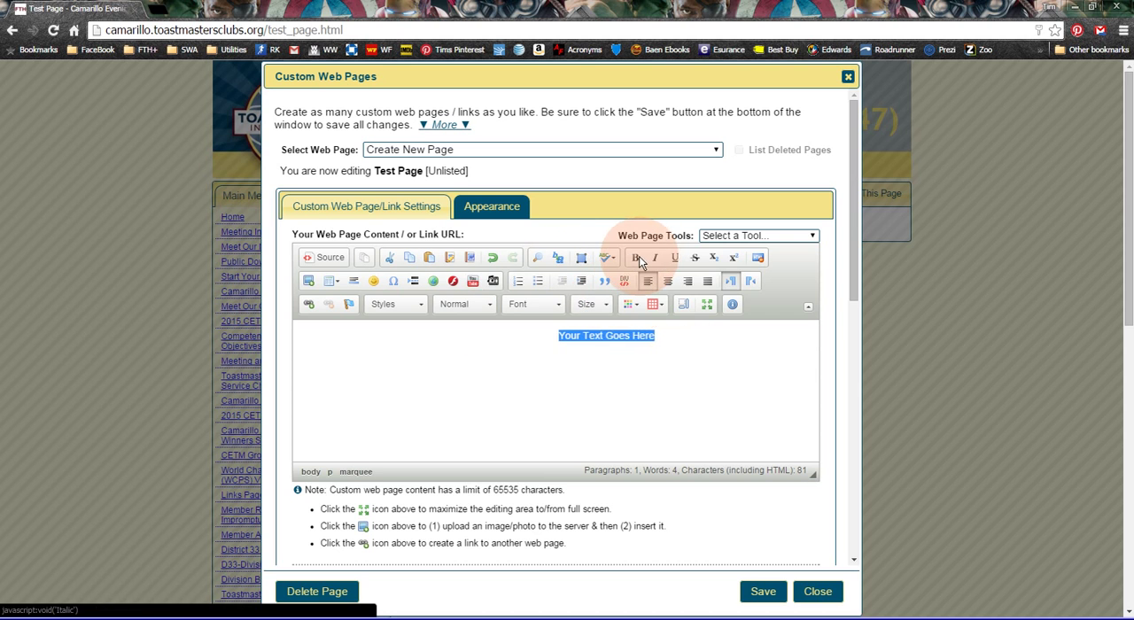
Apply bold and italic to 'Your Text Goes Here' and set its font size to 16
click(634, 257)
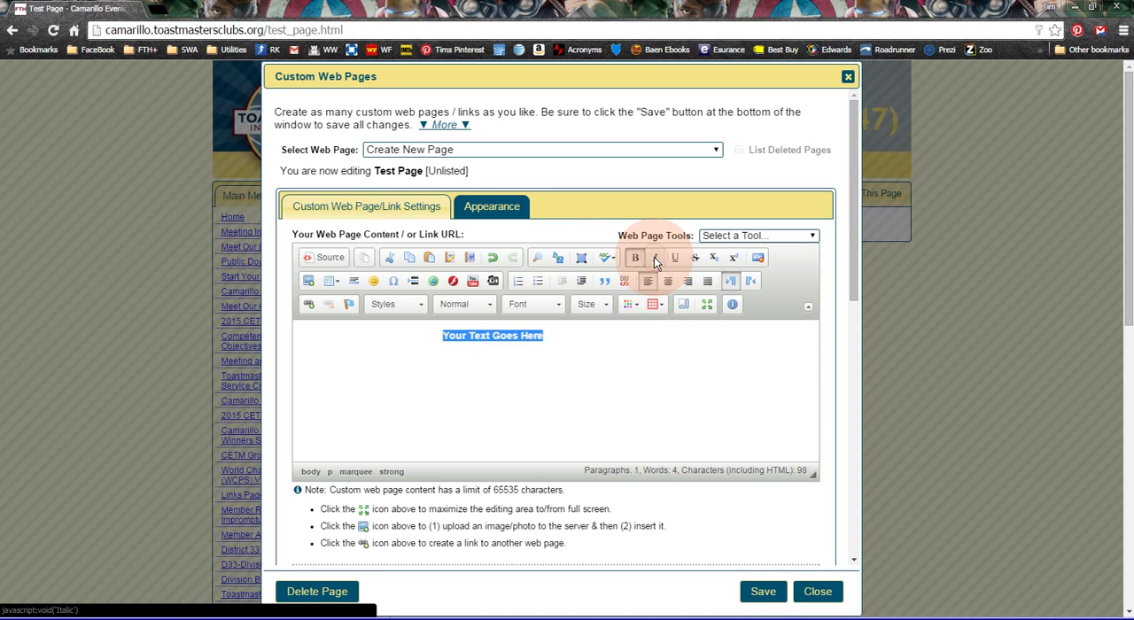
click(655, 257)
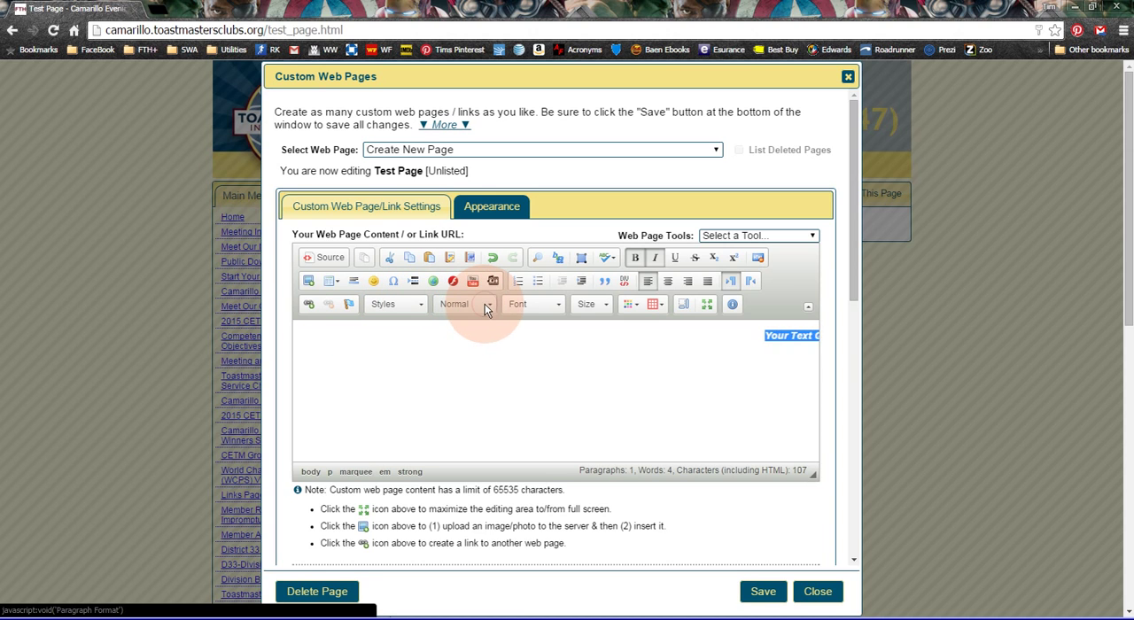
click(453, 305)
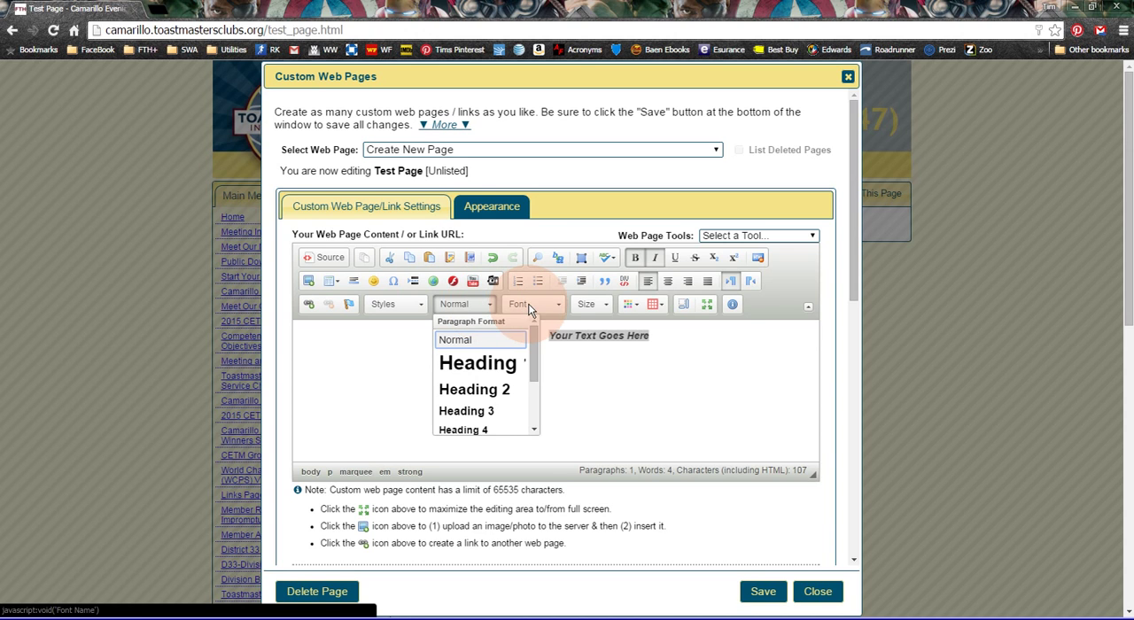
click(532, 304)
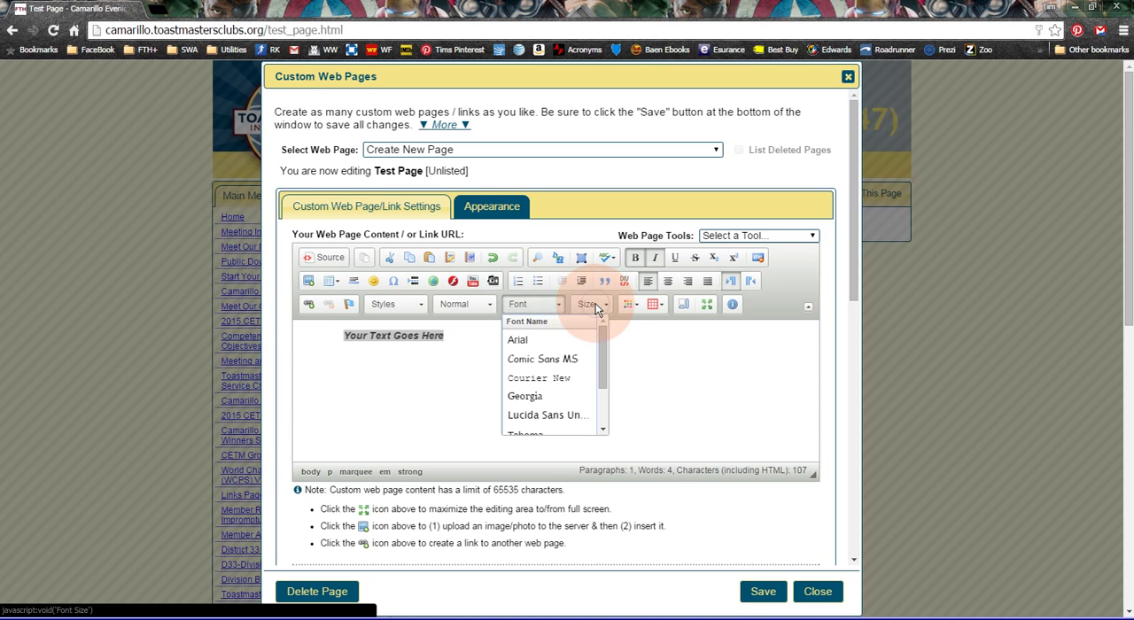
click(592, 304)
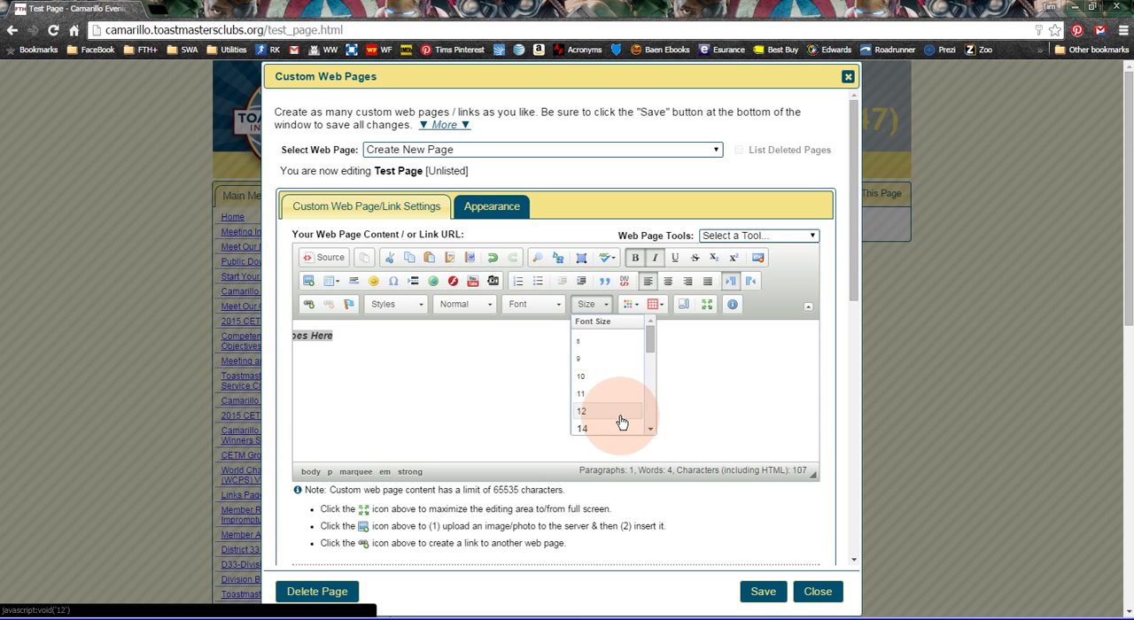
scroll(down, 3)
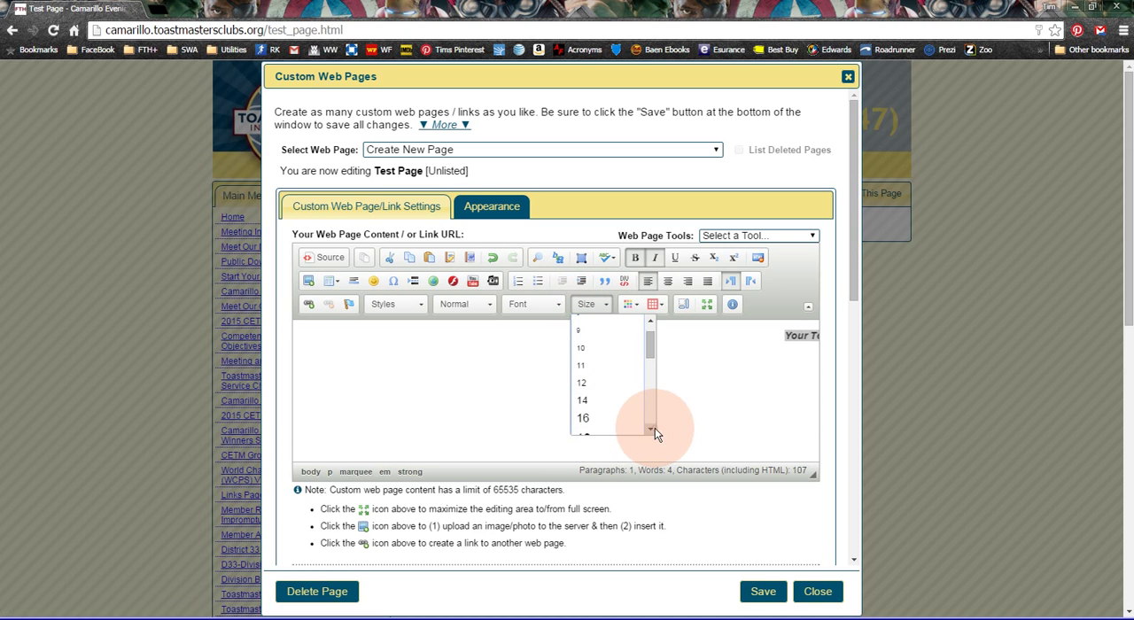
click(583, 418)
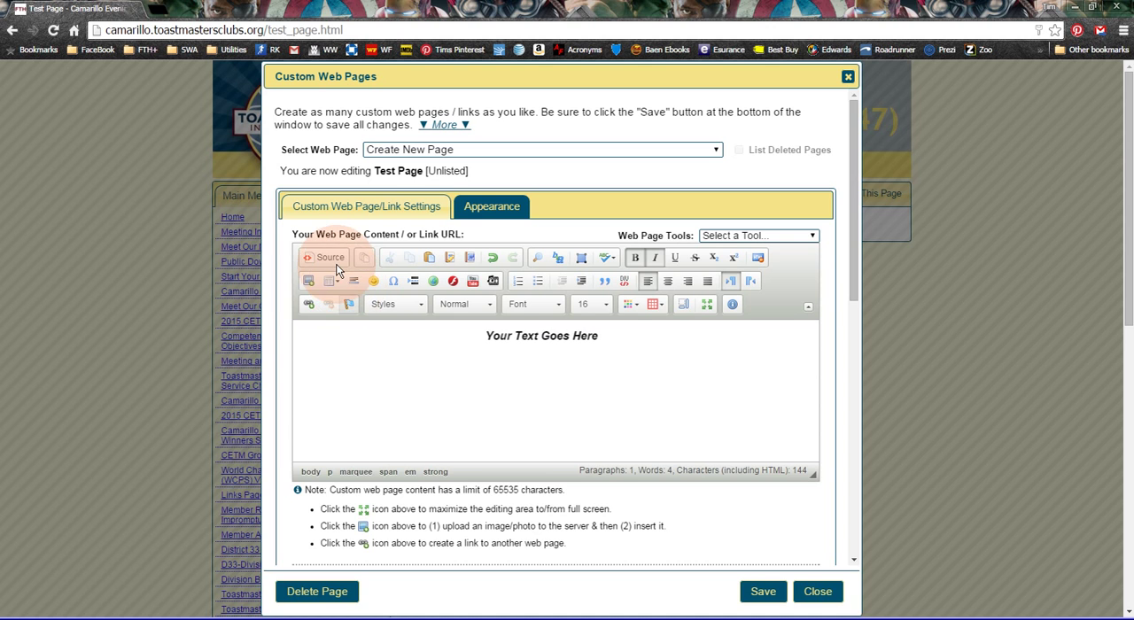
click(323, 257)
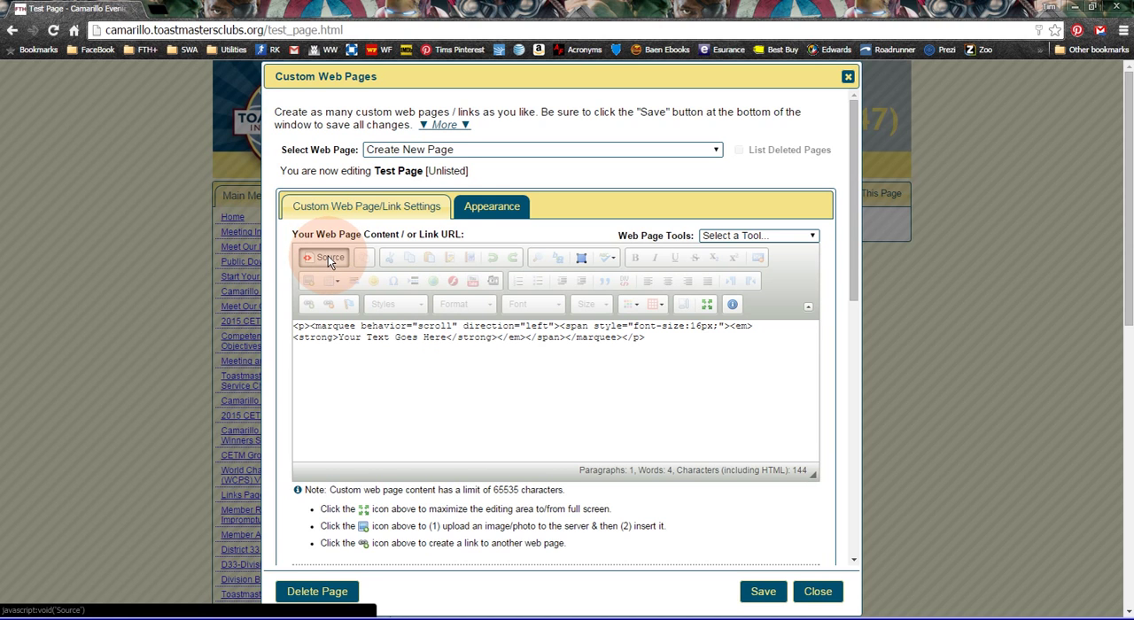
click(324, 257)
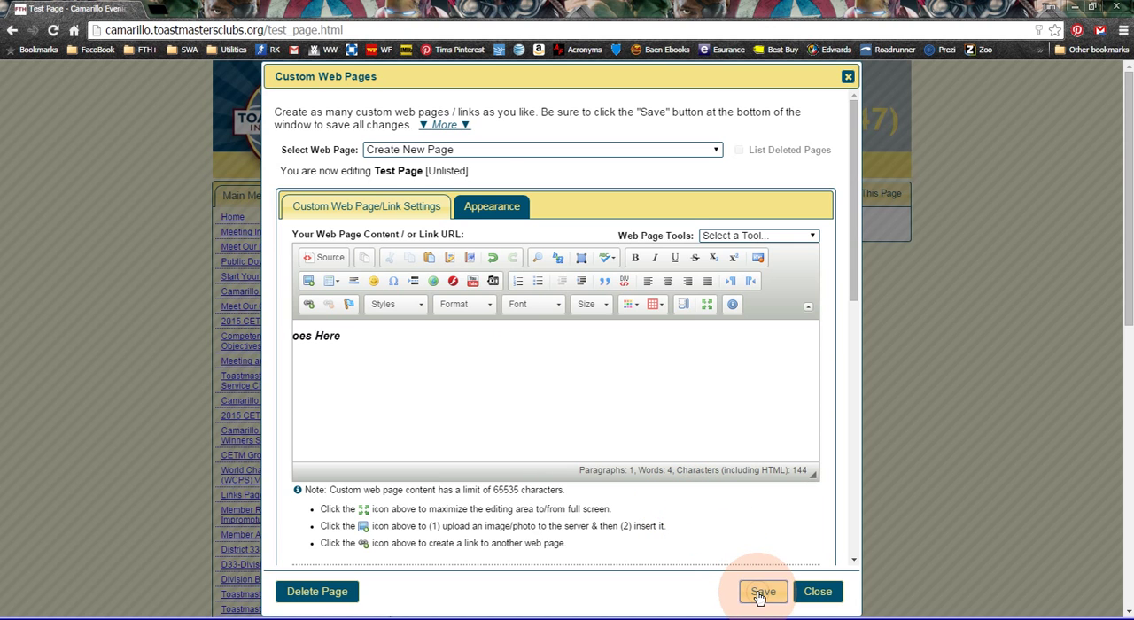
Save the Test Page until 'Success! Information updated', then close the editor
click(762, 592)
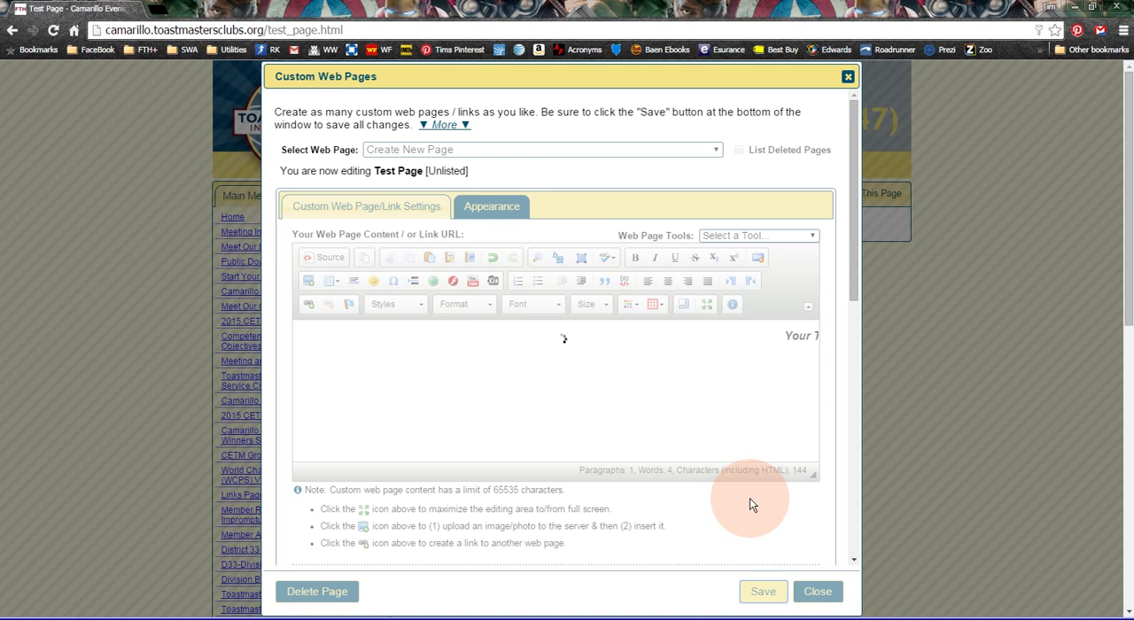
click(762, 592)
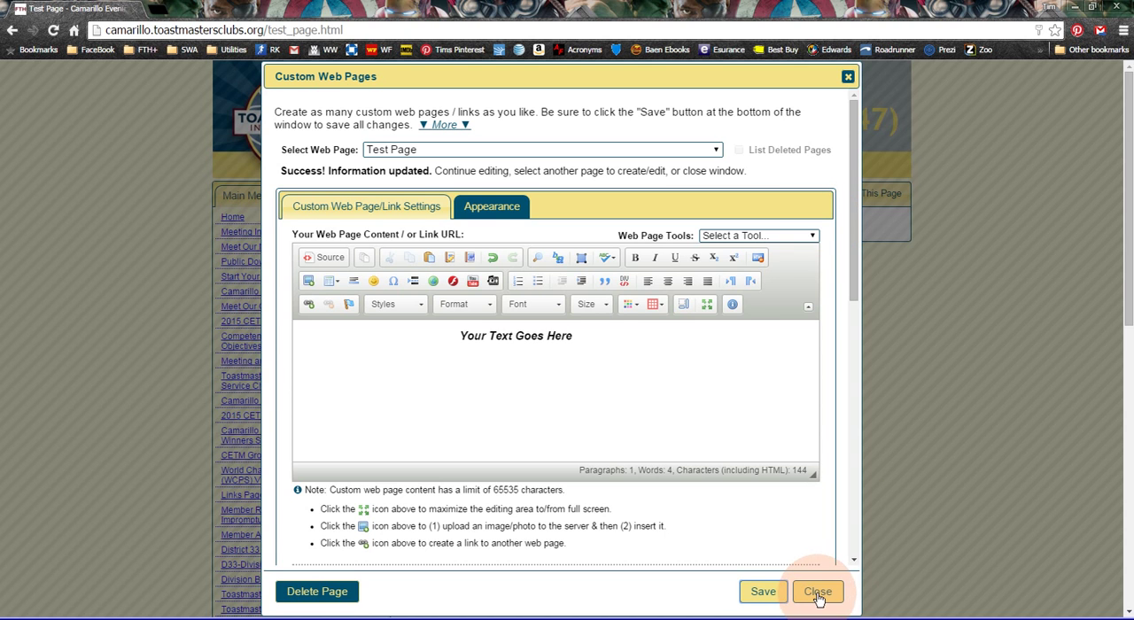
click(819, 592)
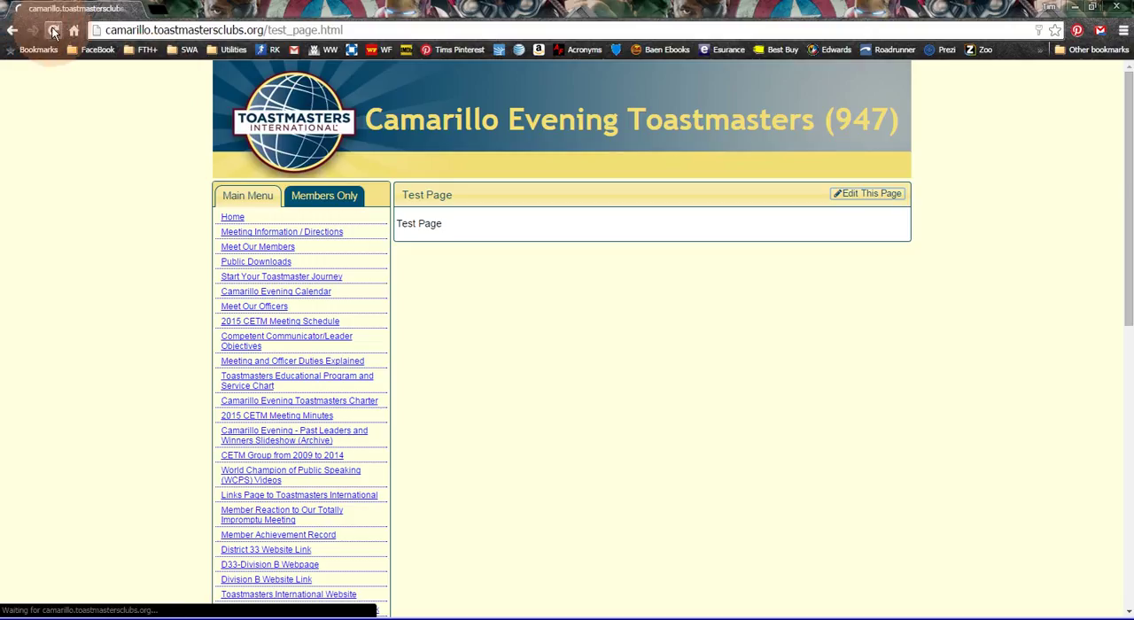
click(53, 29)
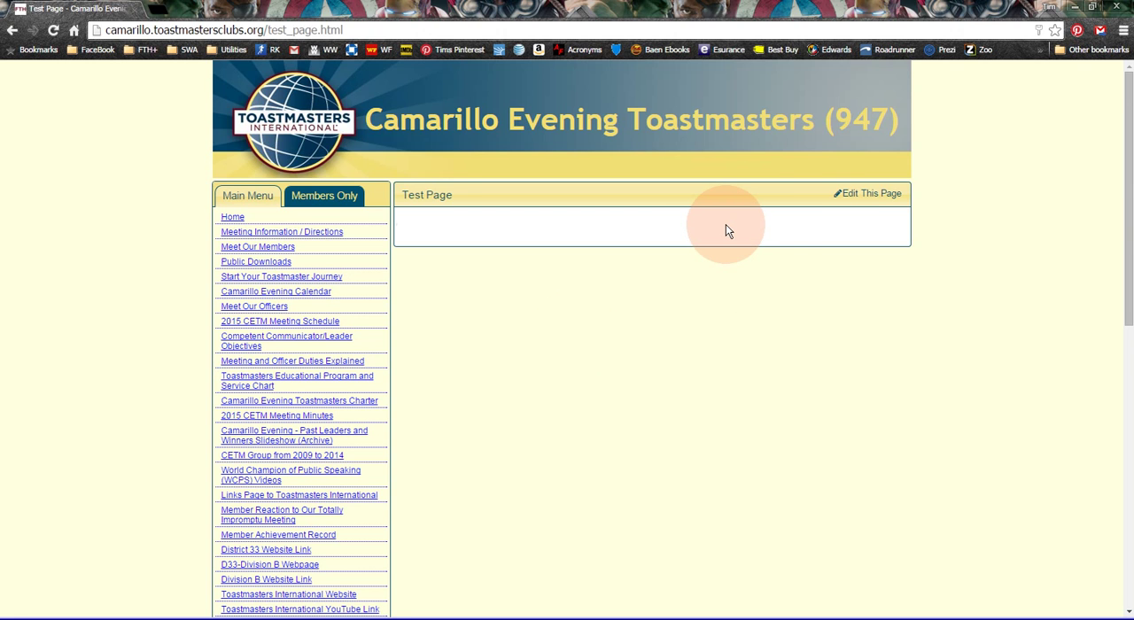
mouse_move(745, 234)
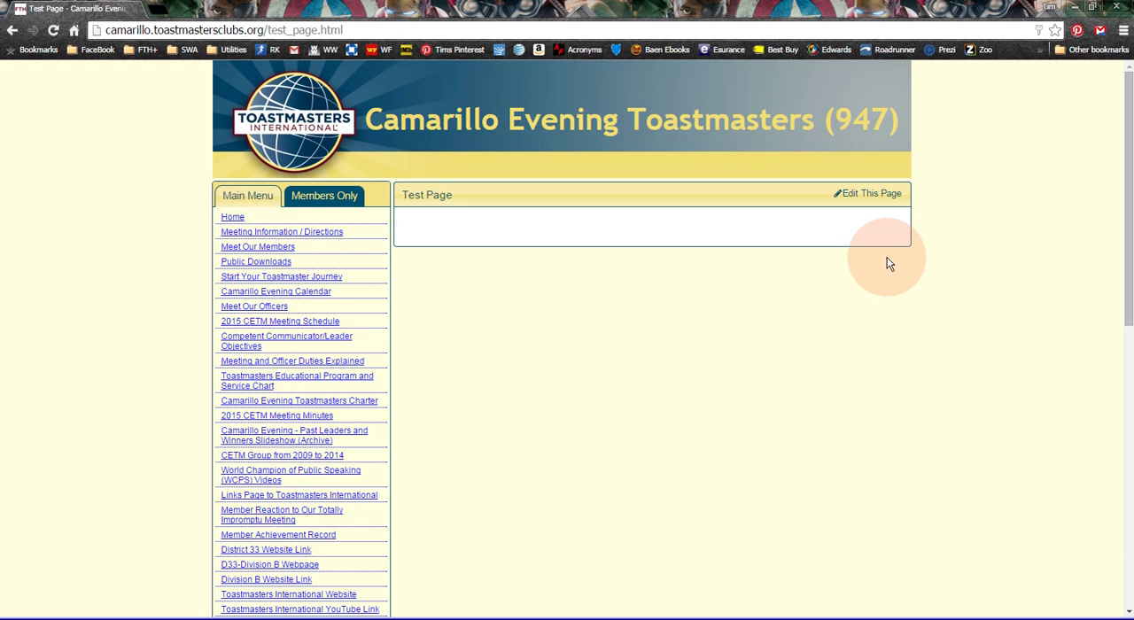
mouse_move(920, 252)
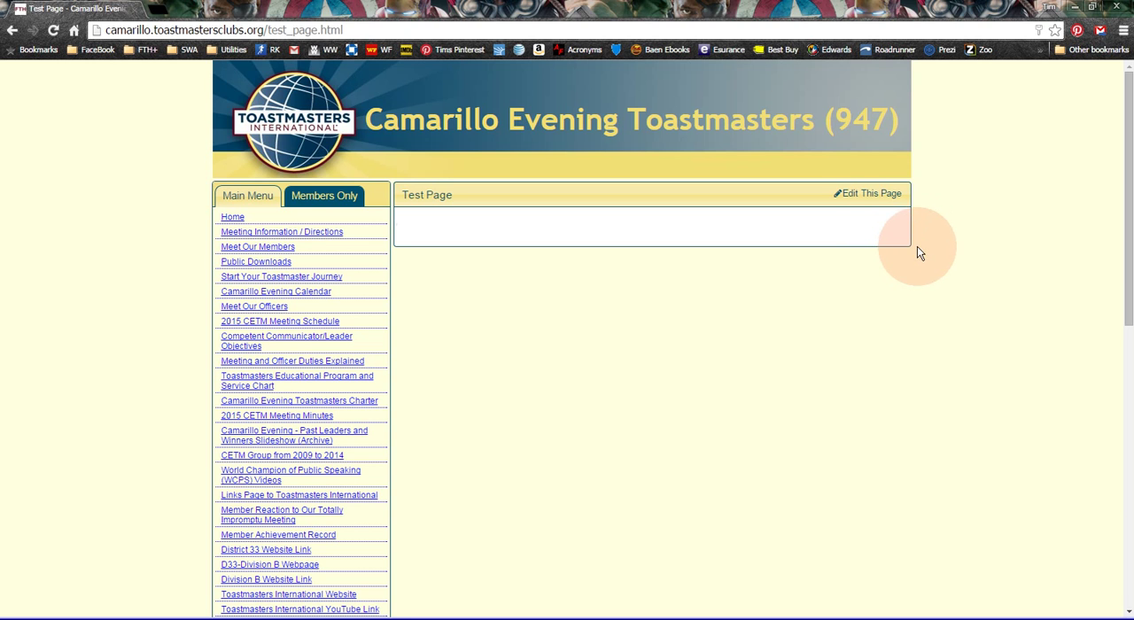